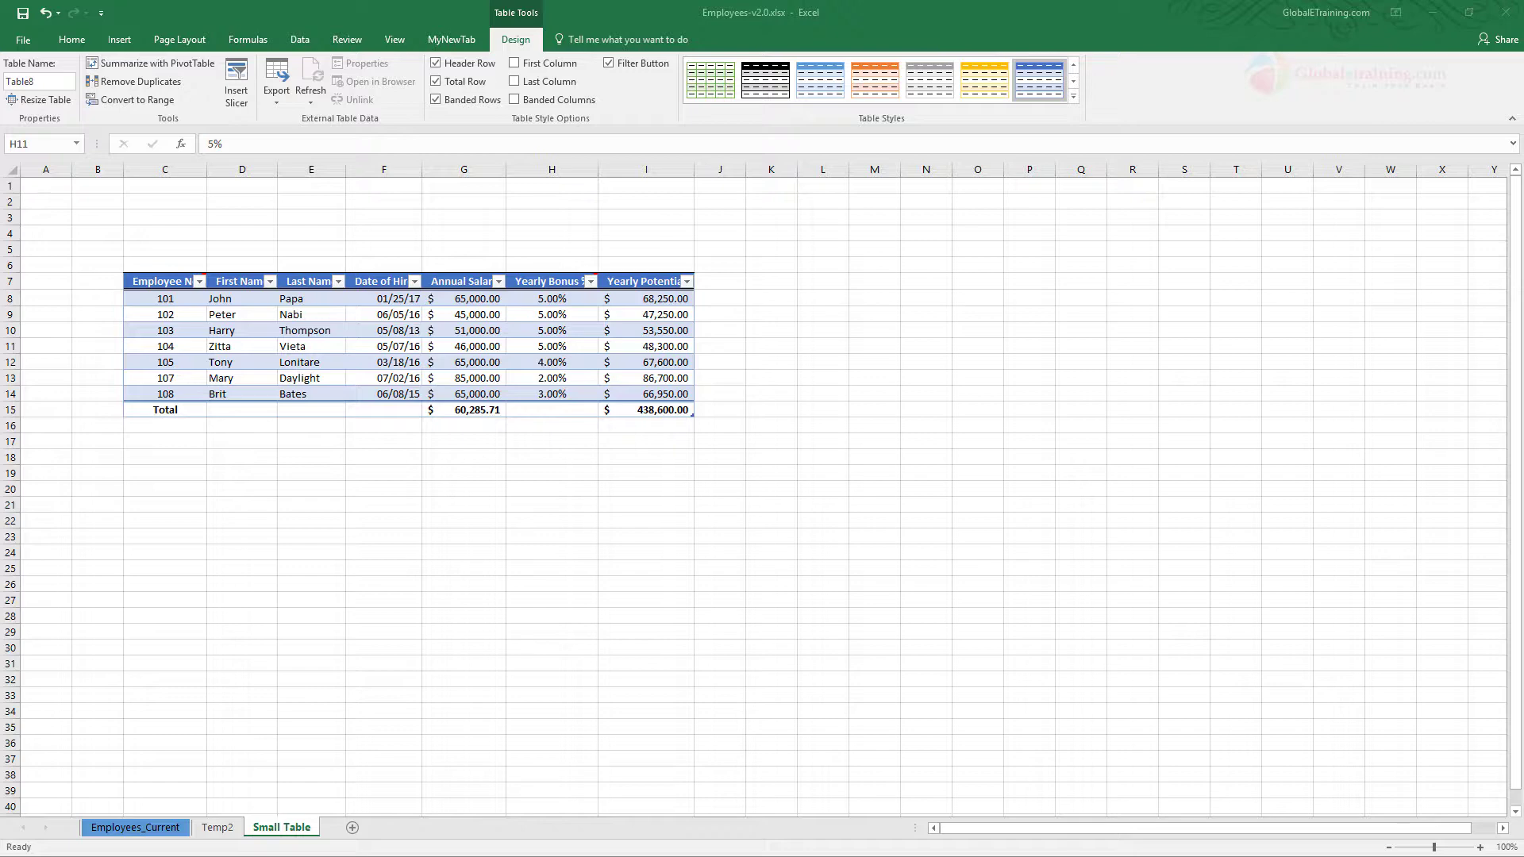
# Select a cell in the employee table, then remove and restore its total row
pyautogui.click(551, 346)
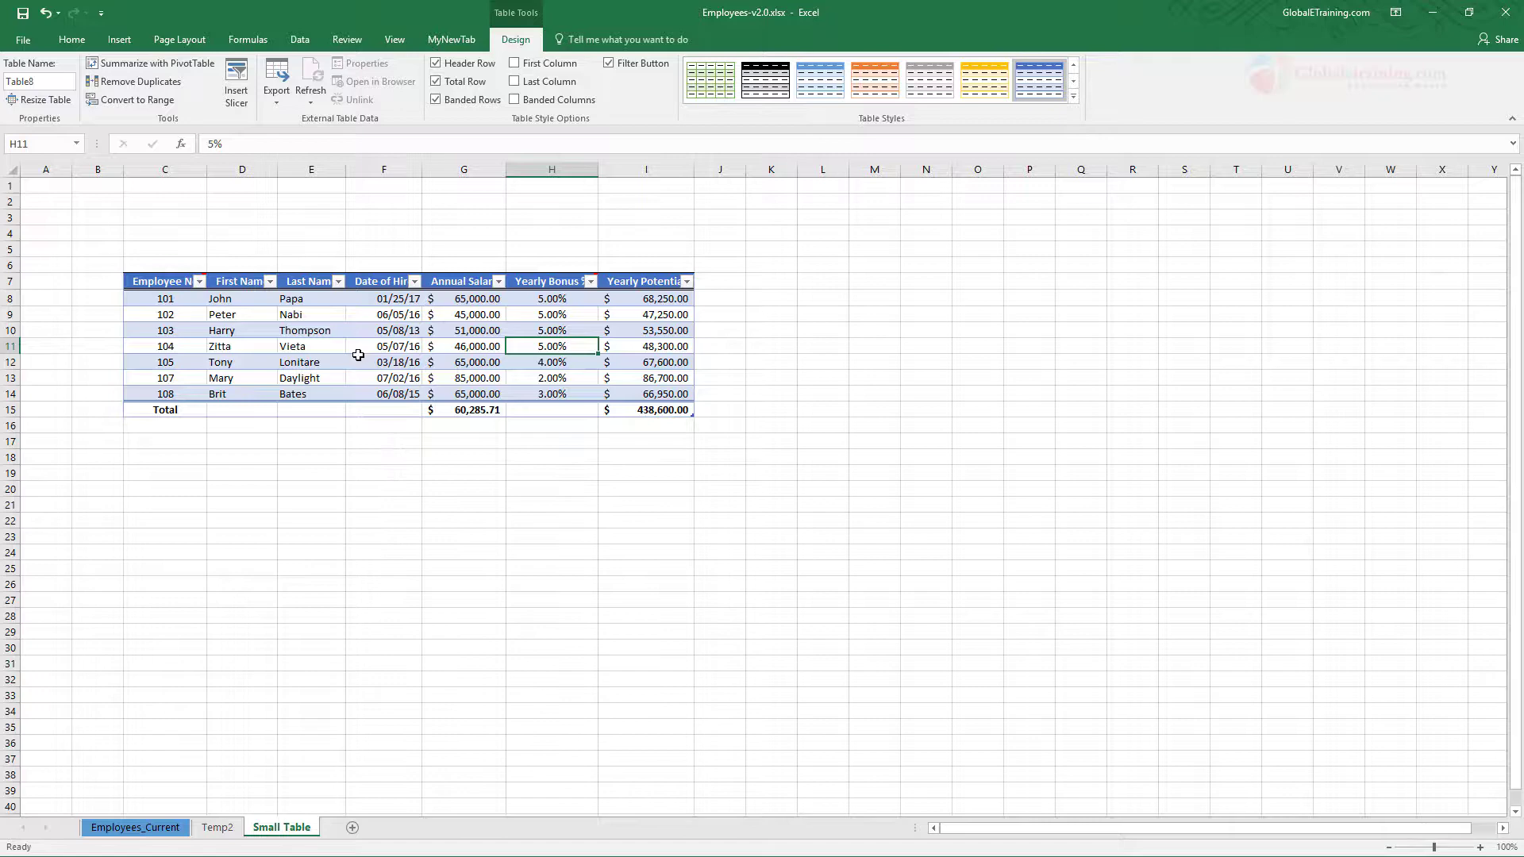
pyautogui.click(551, 504)
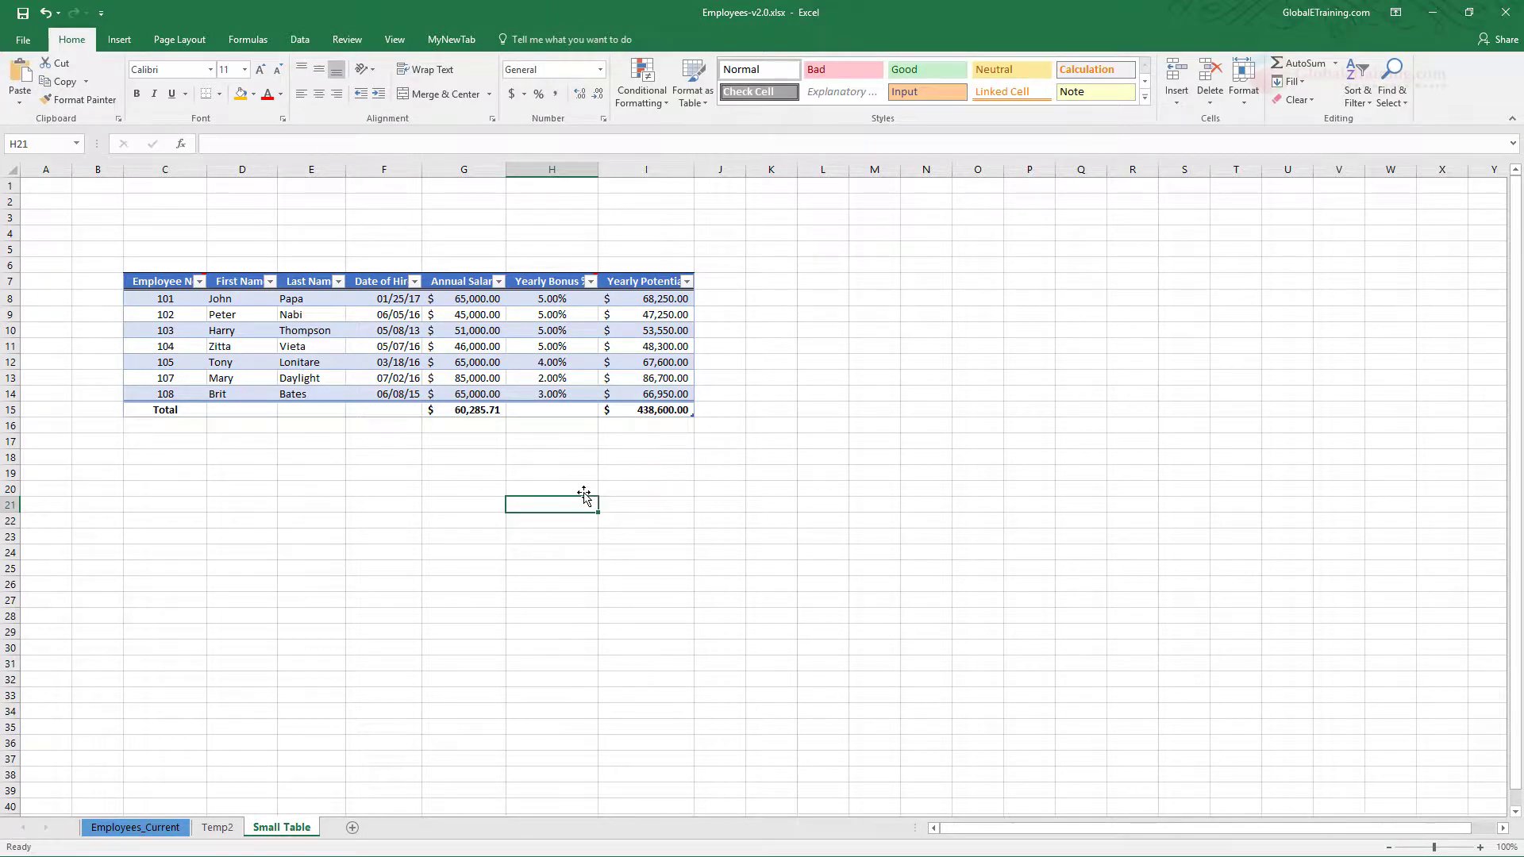
pyautogui.moveTo(406, 335)
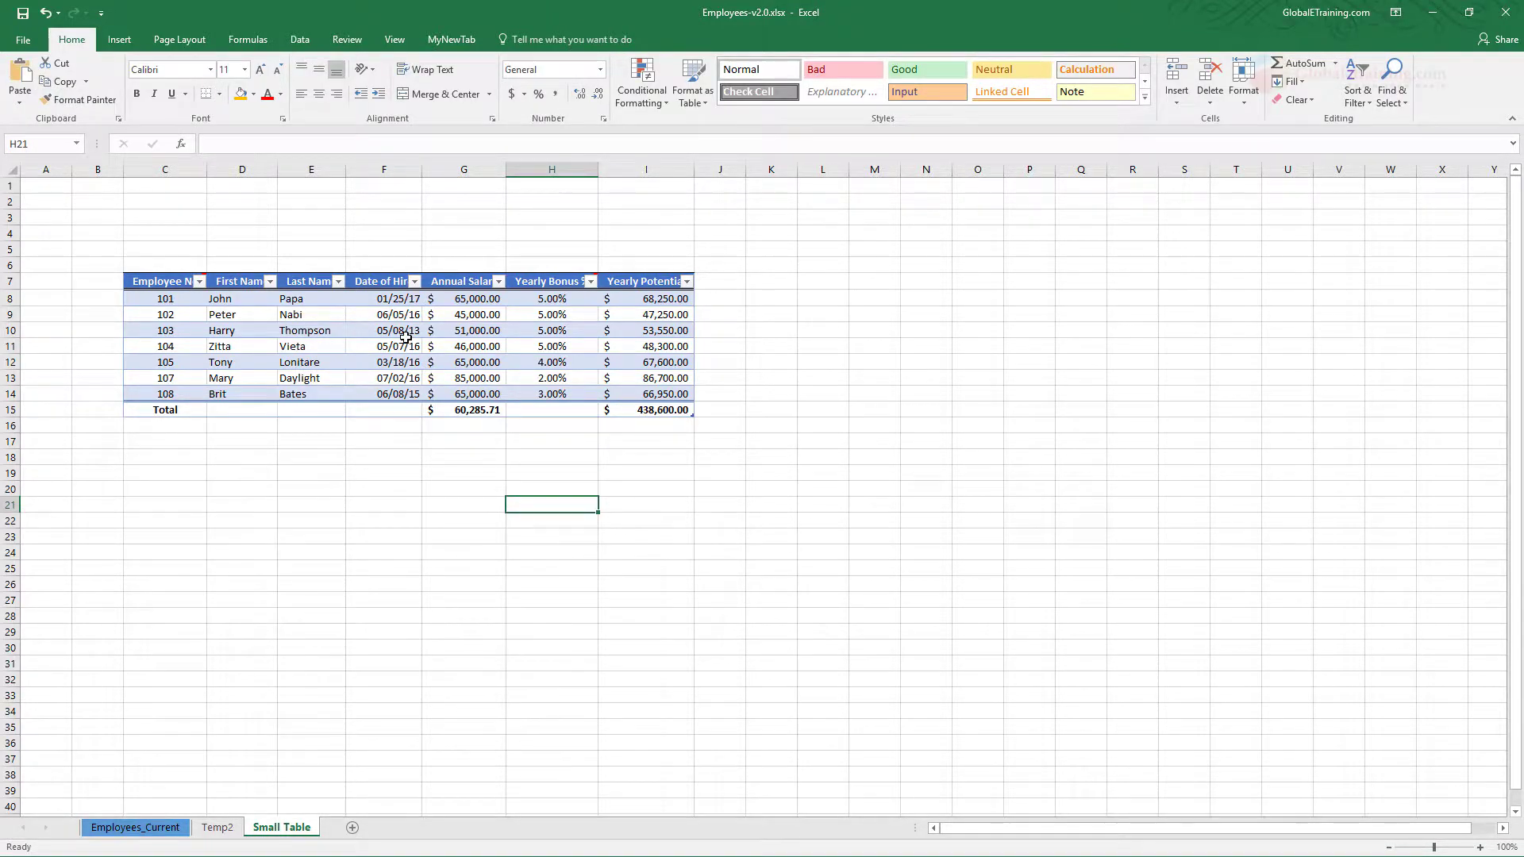
pyautogui.click(382, 329)
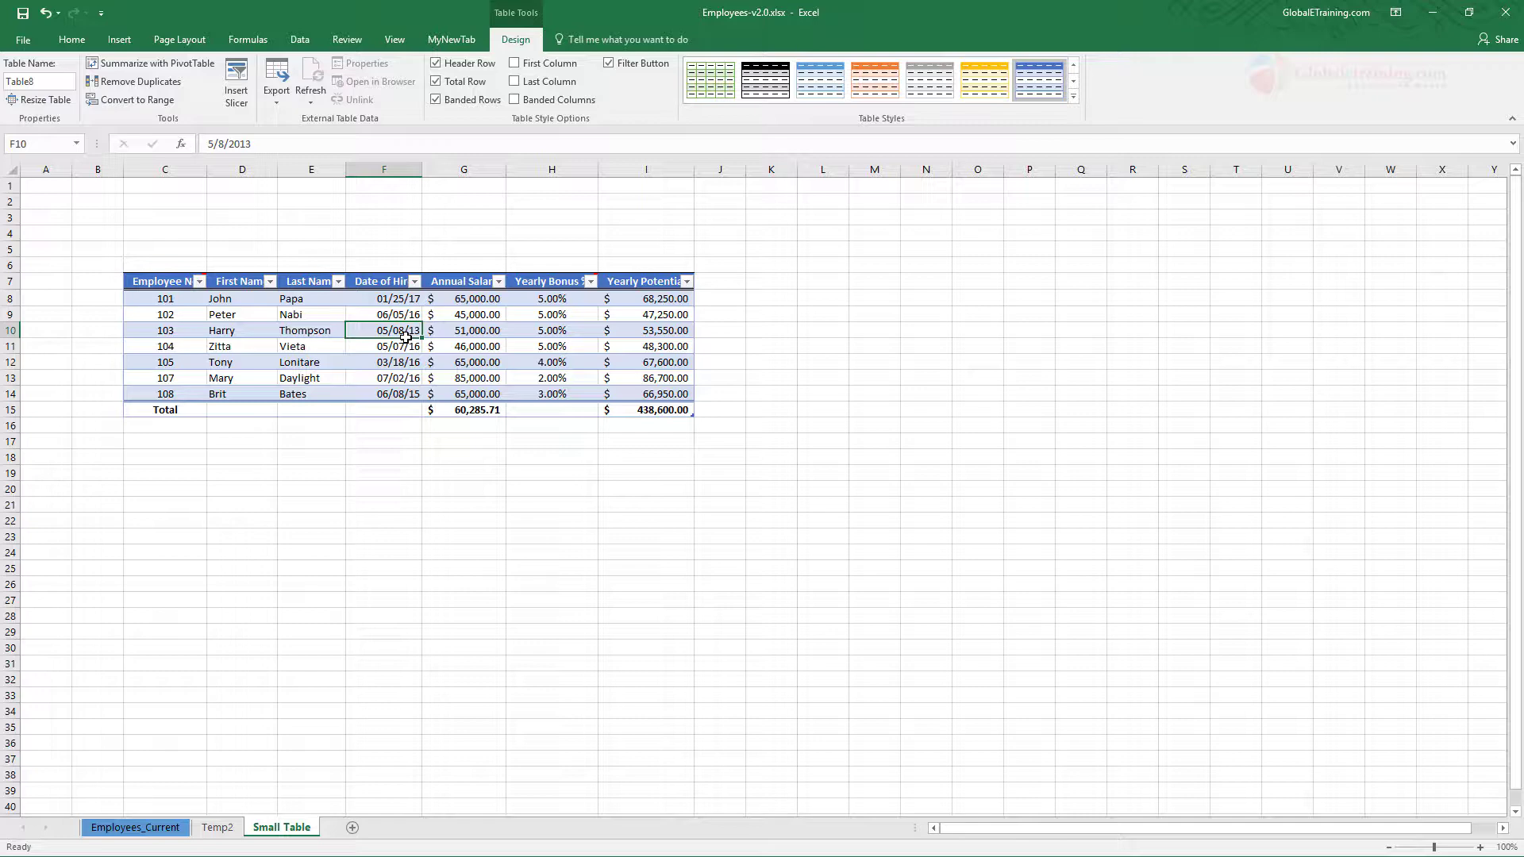
pyautogui.moveTo(533, 231)
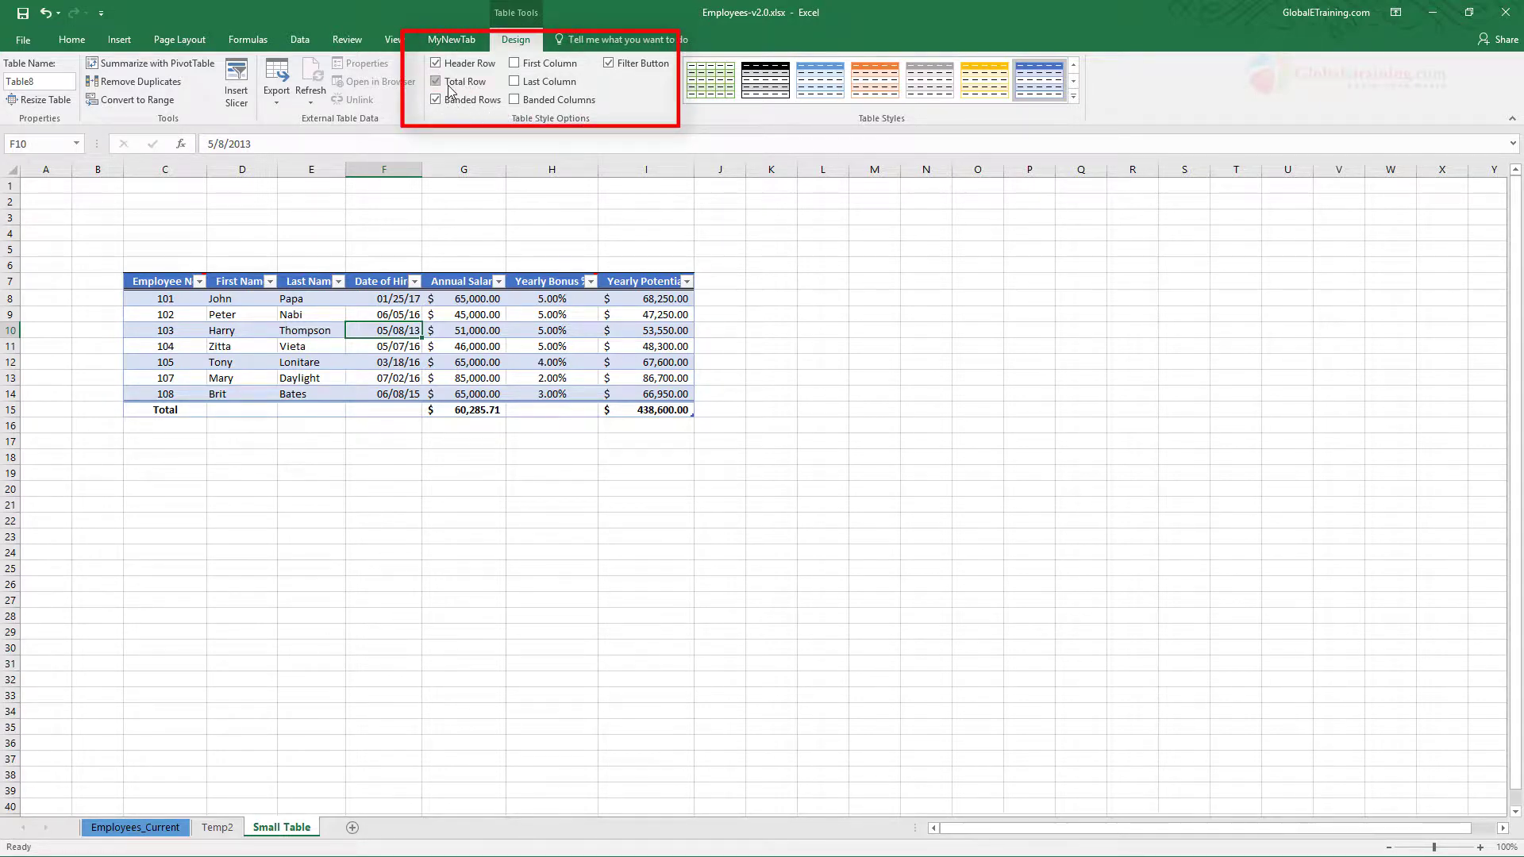
pyautogui.click(436, 82)
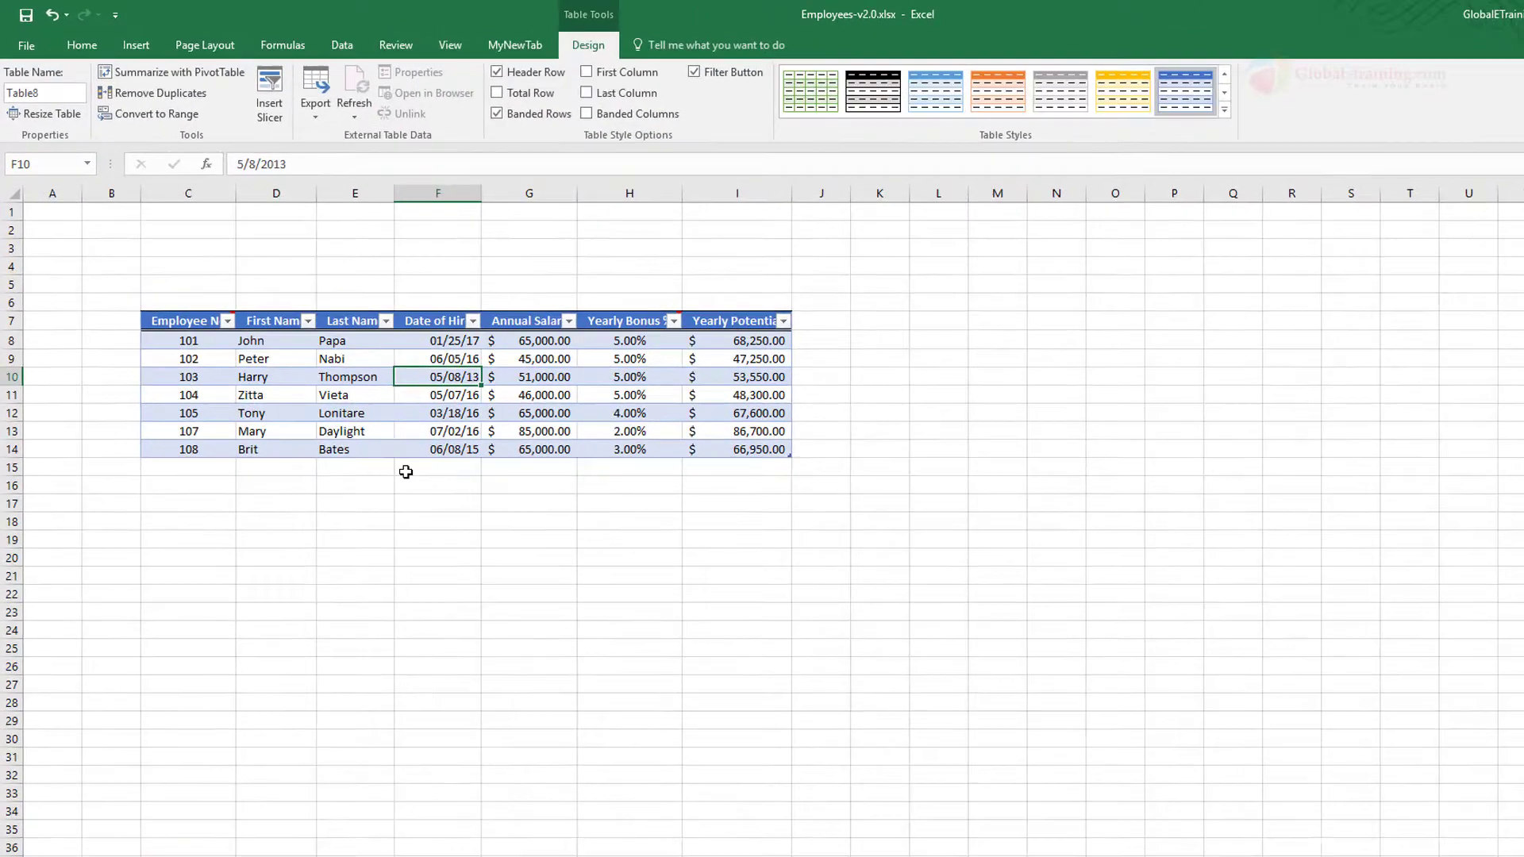
pyautogui.click(498, 92)
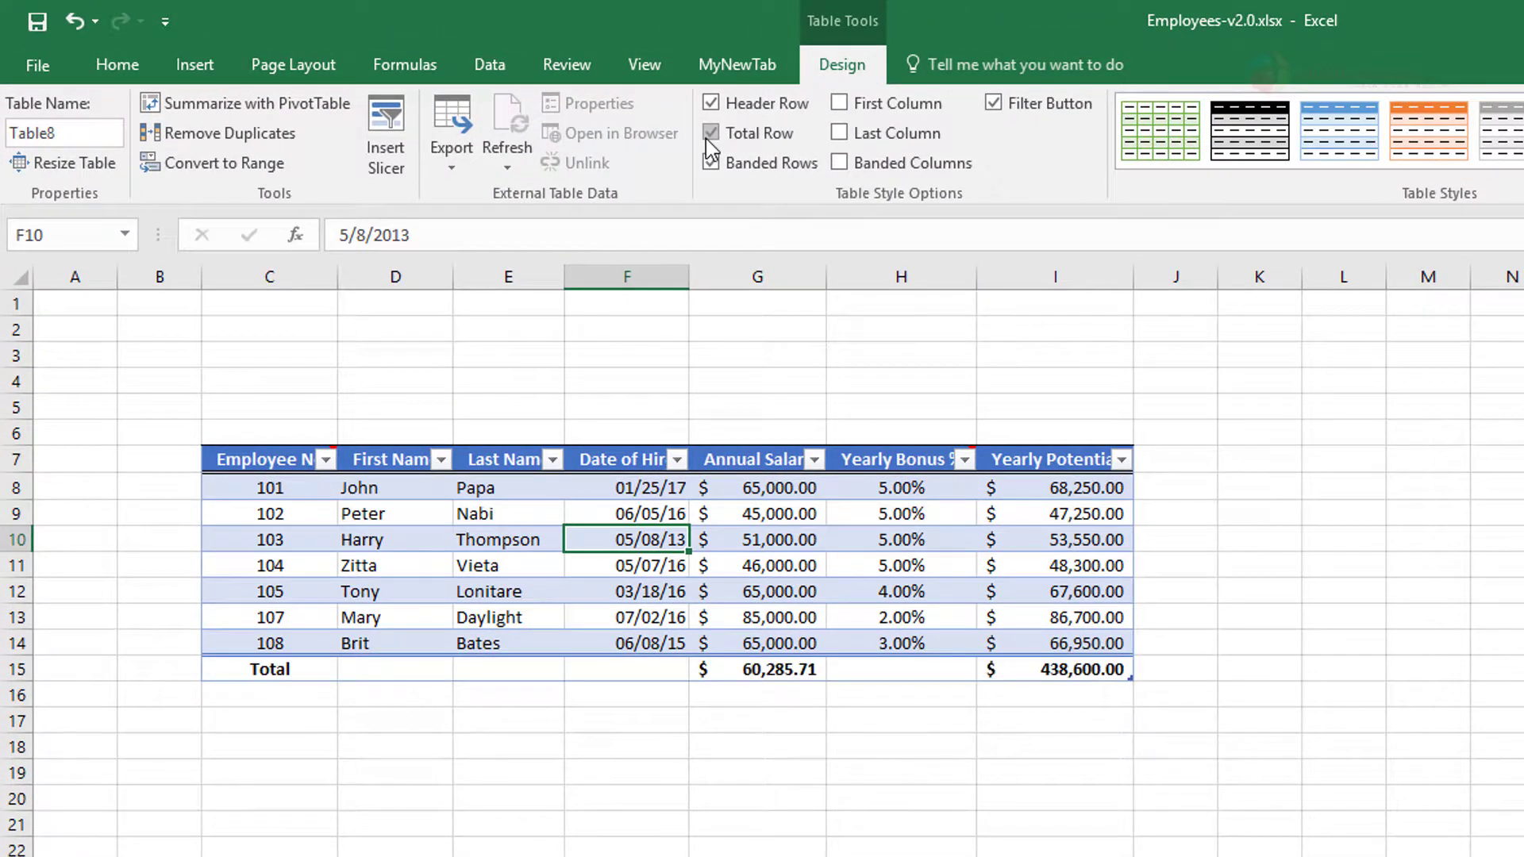
# Inspect the salary total's subtotal formula and bold the employee-number first column
pyautogui.click(712, 162)
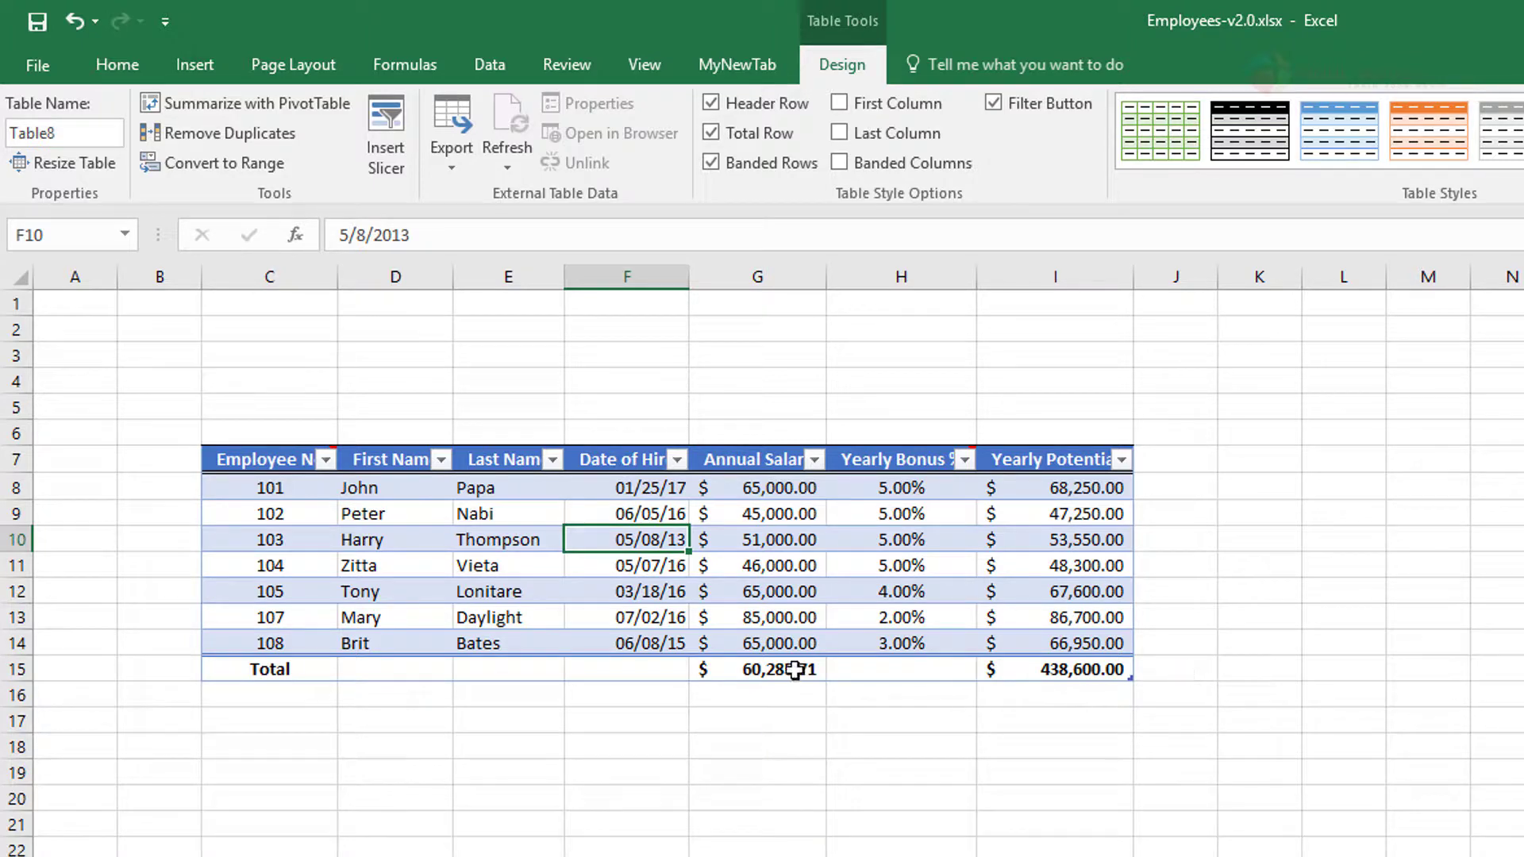
pyautogui.click(834, 668)
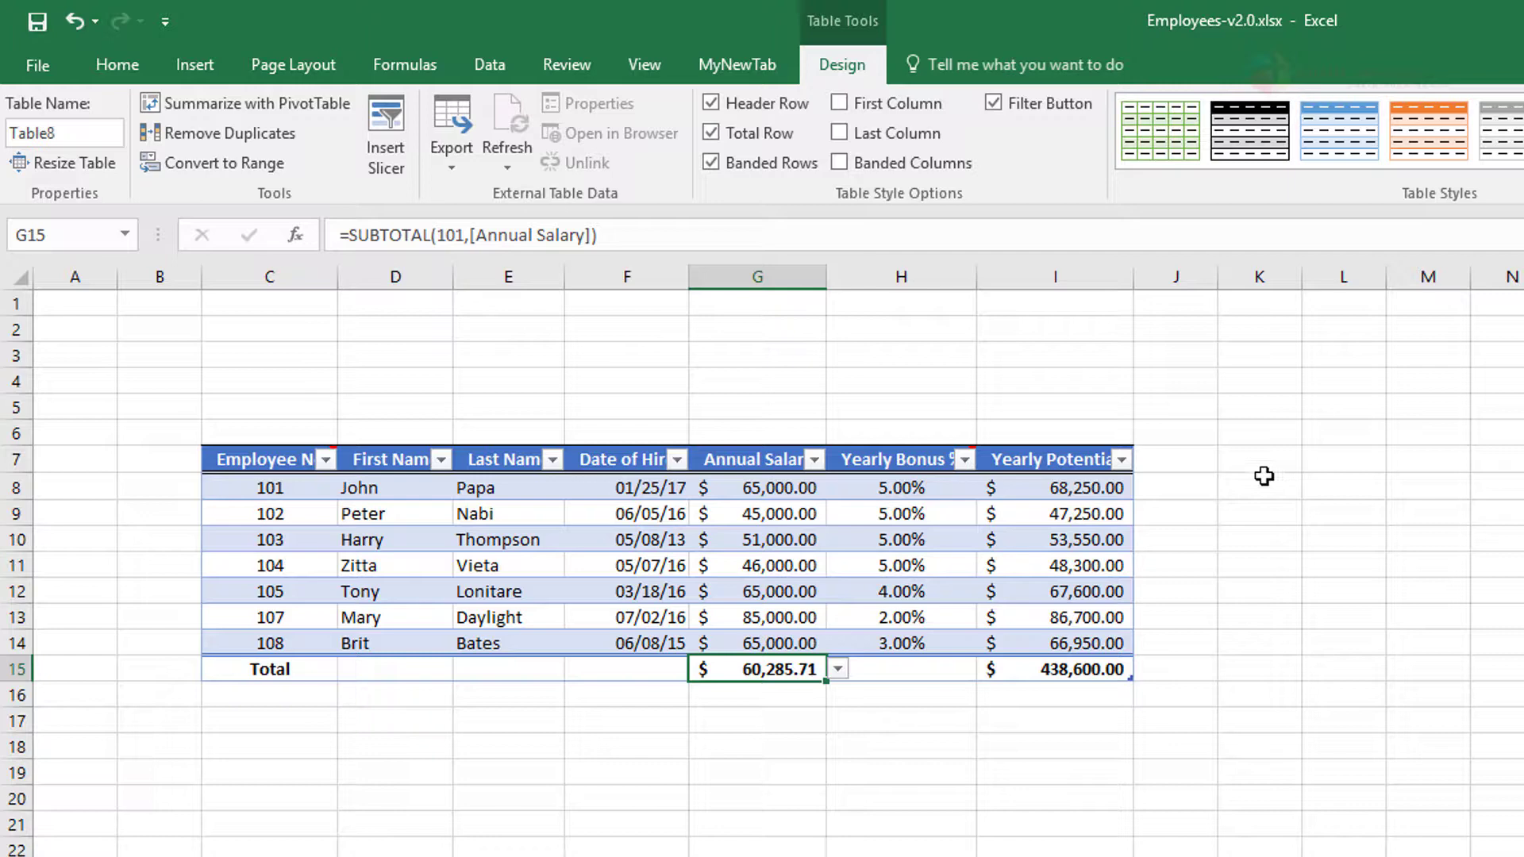
pyautogui.moveTo(831, 264)
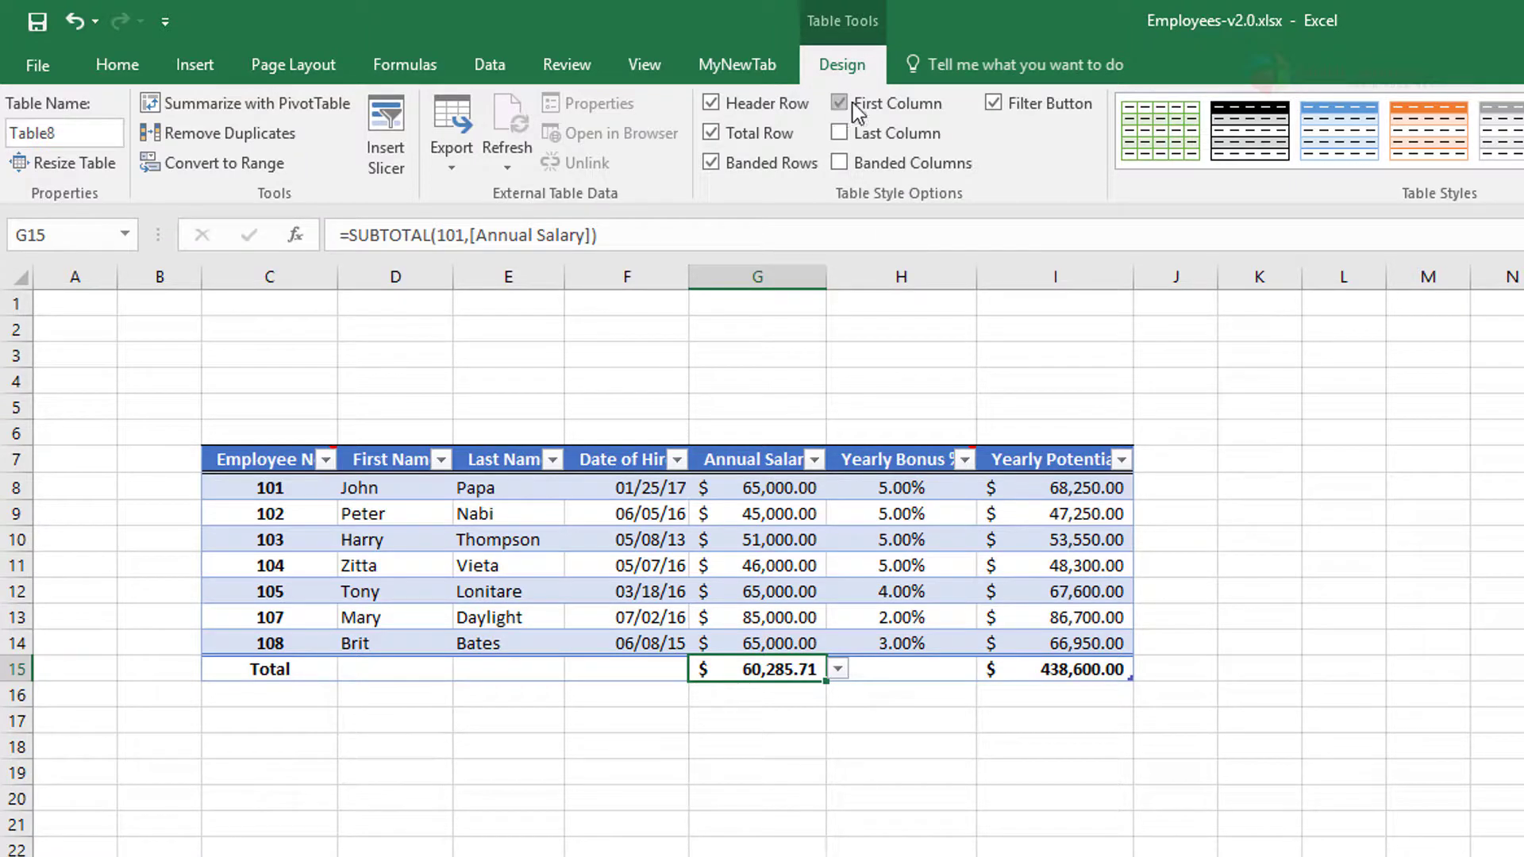
pyautogui.click(838, 103)
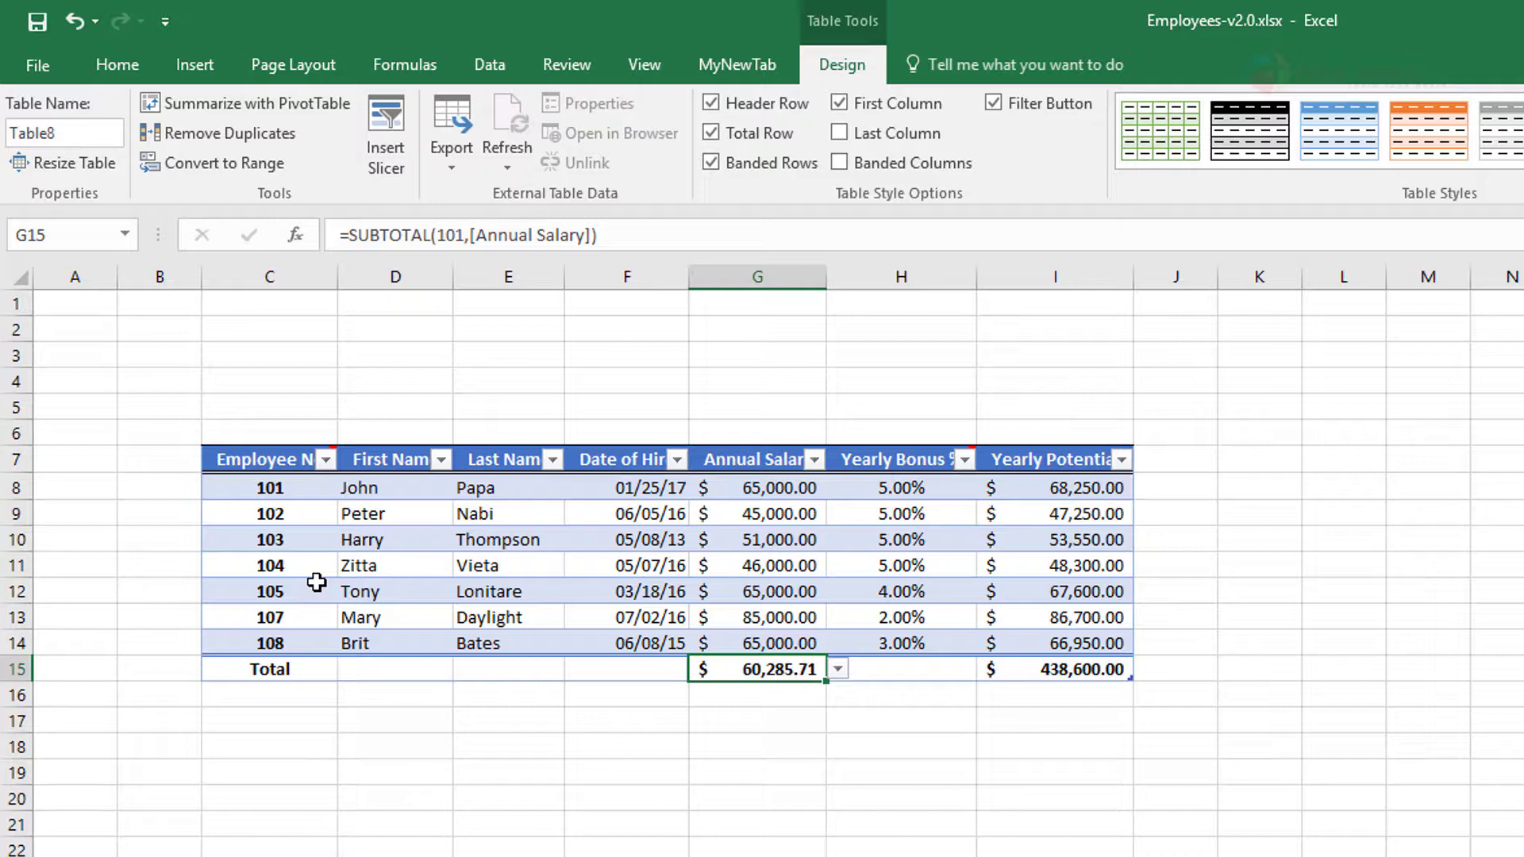
pyautogui.moveTo(315, 680)
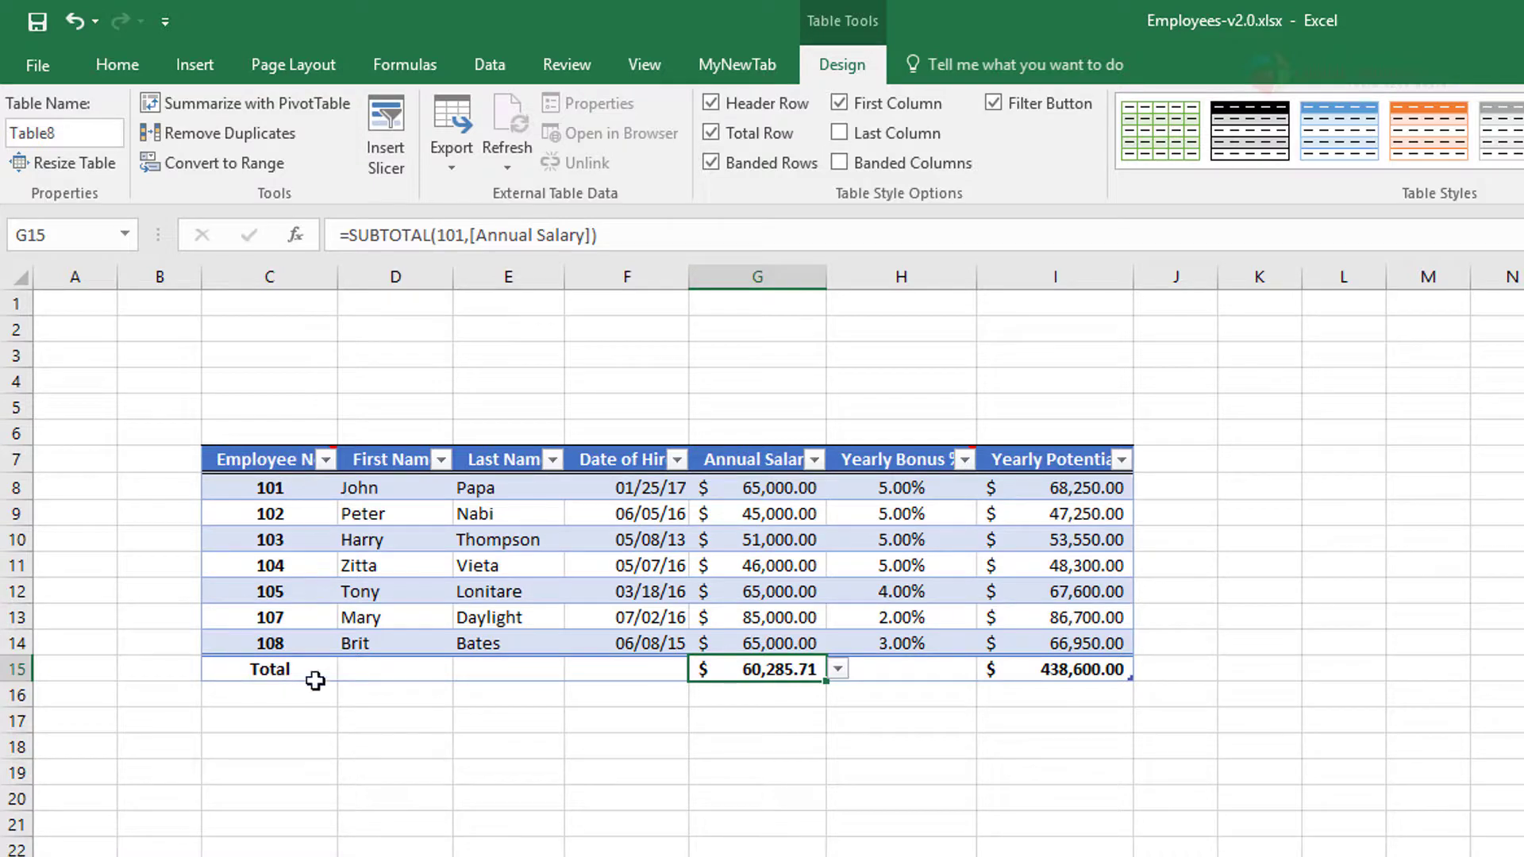
pyautogui.moveTo(315, 579)
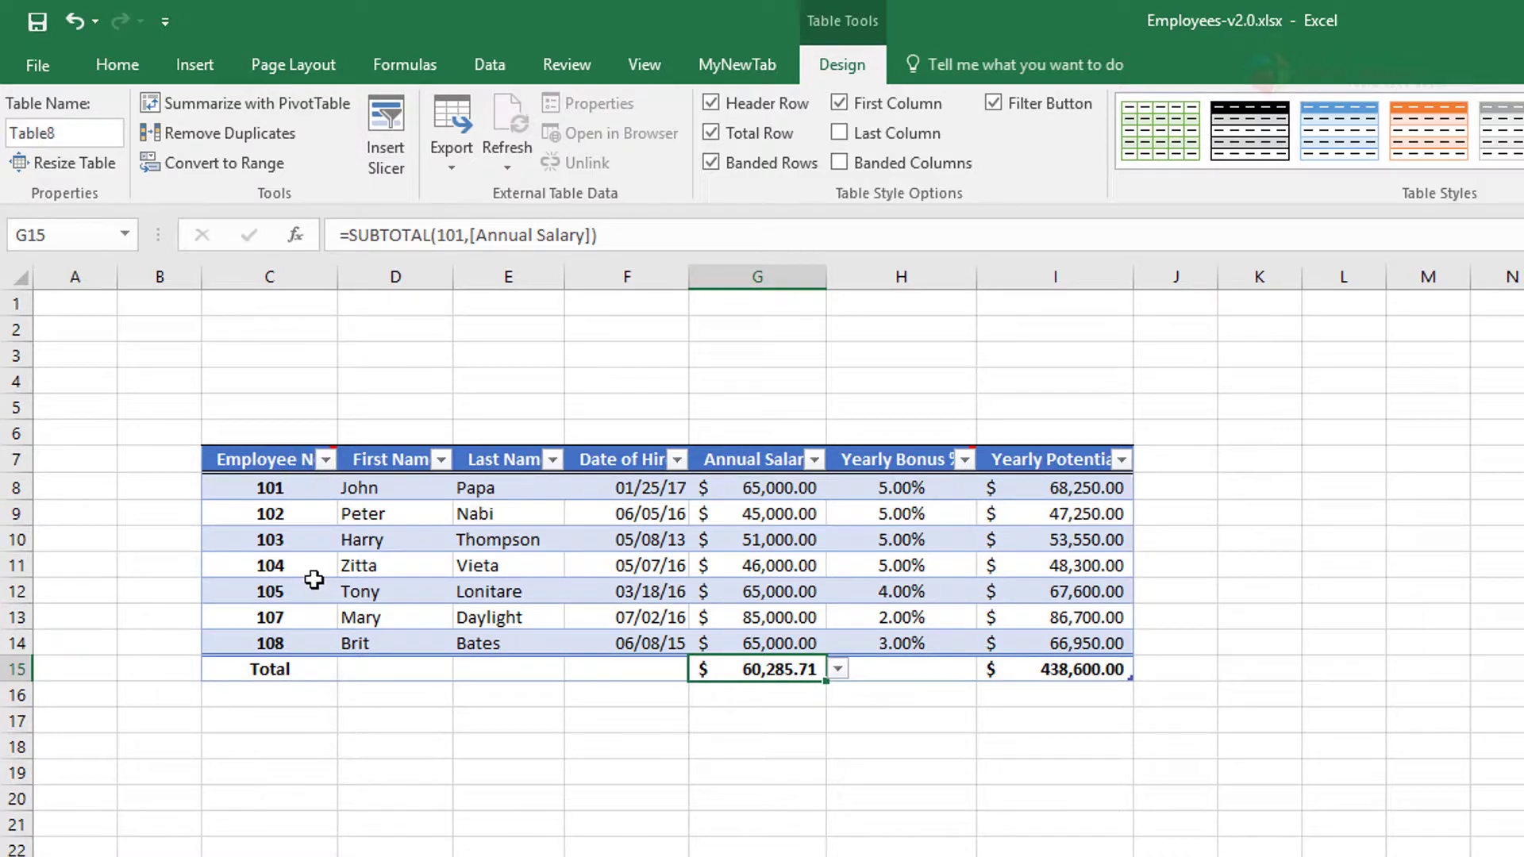
pyautogui.moveTo(294, 579)
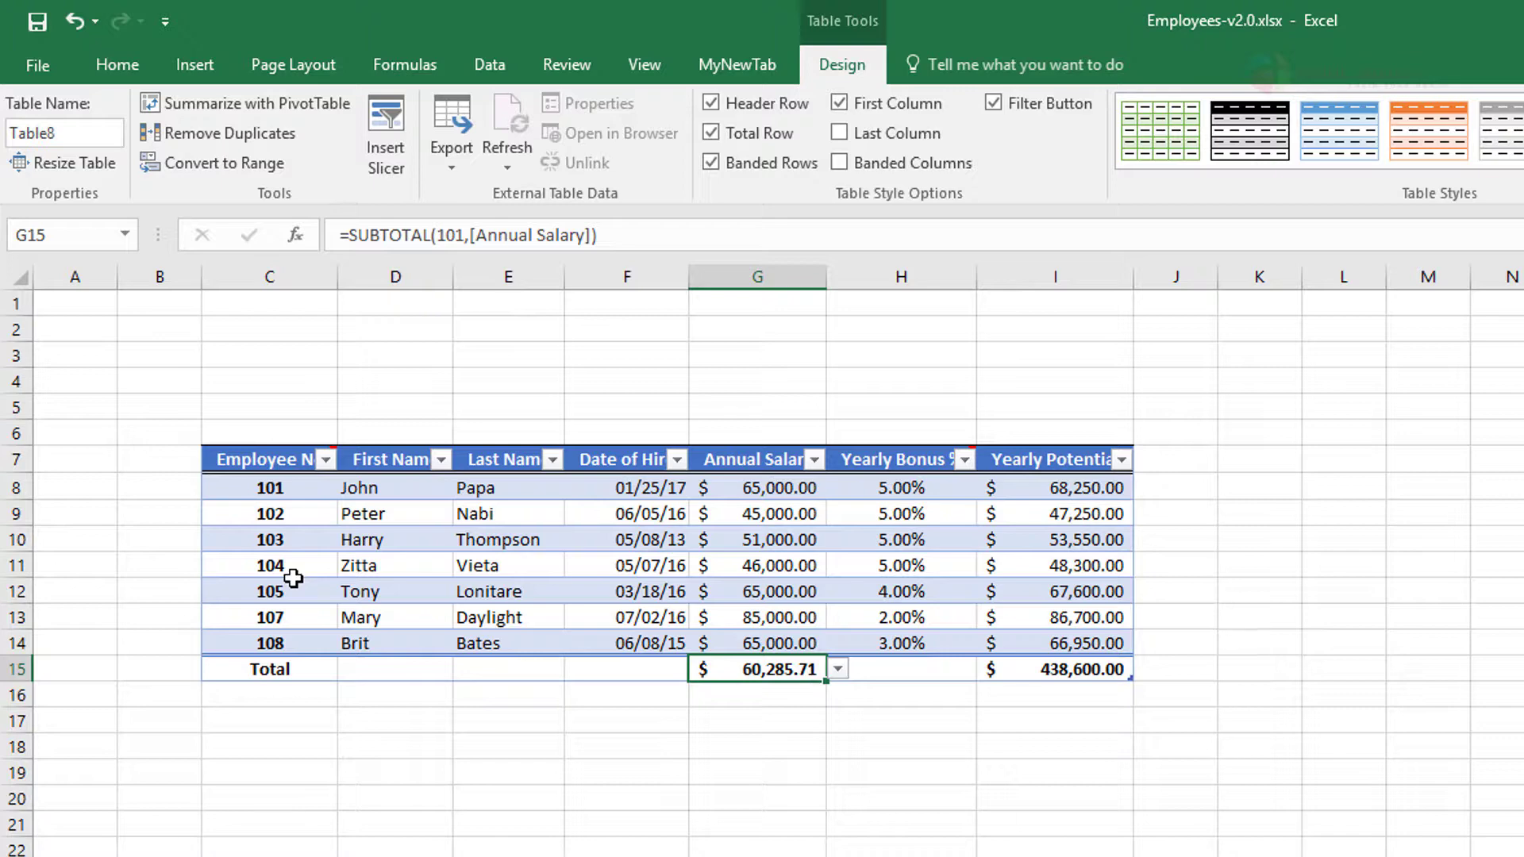
pyautogui.moveTo(499, 488)
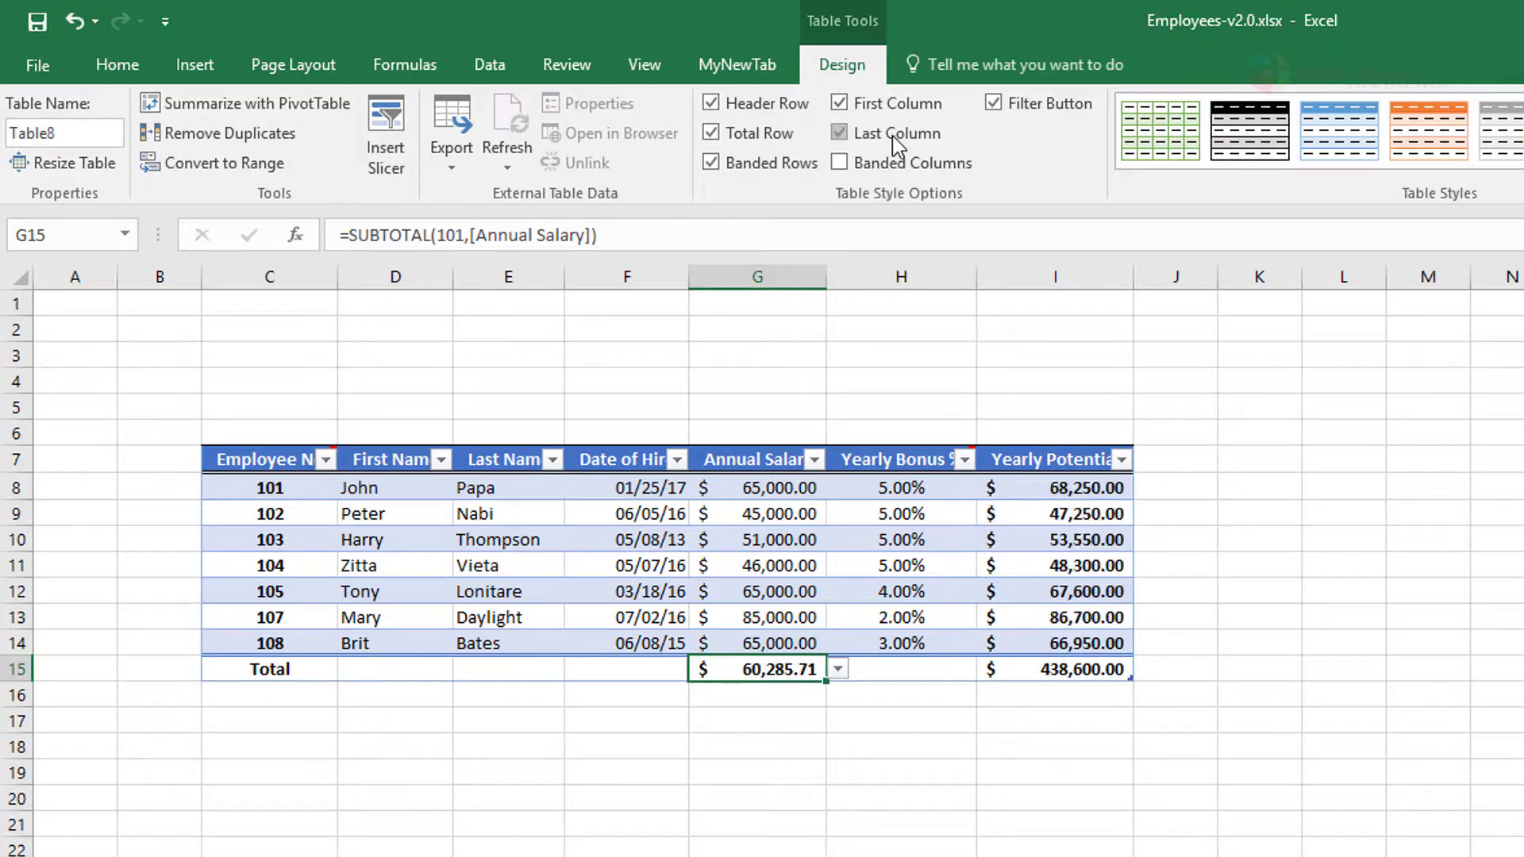
# Check Last Column so the Yearly Potential values show bold
pyautogui.click(838, 134)
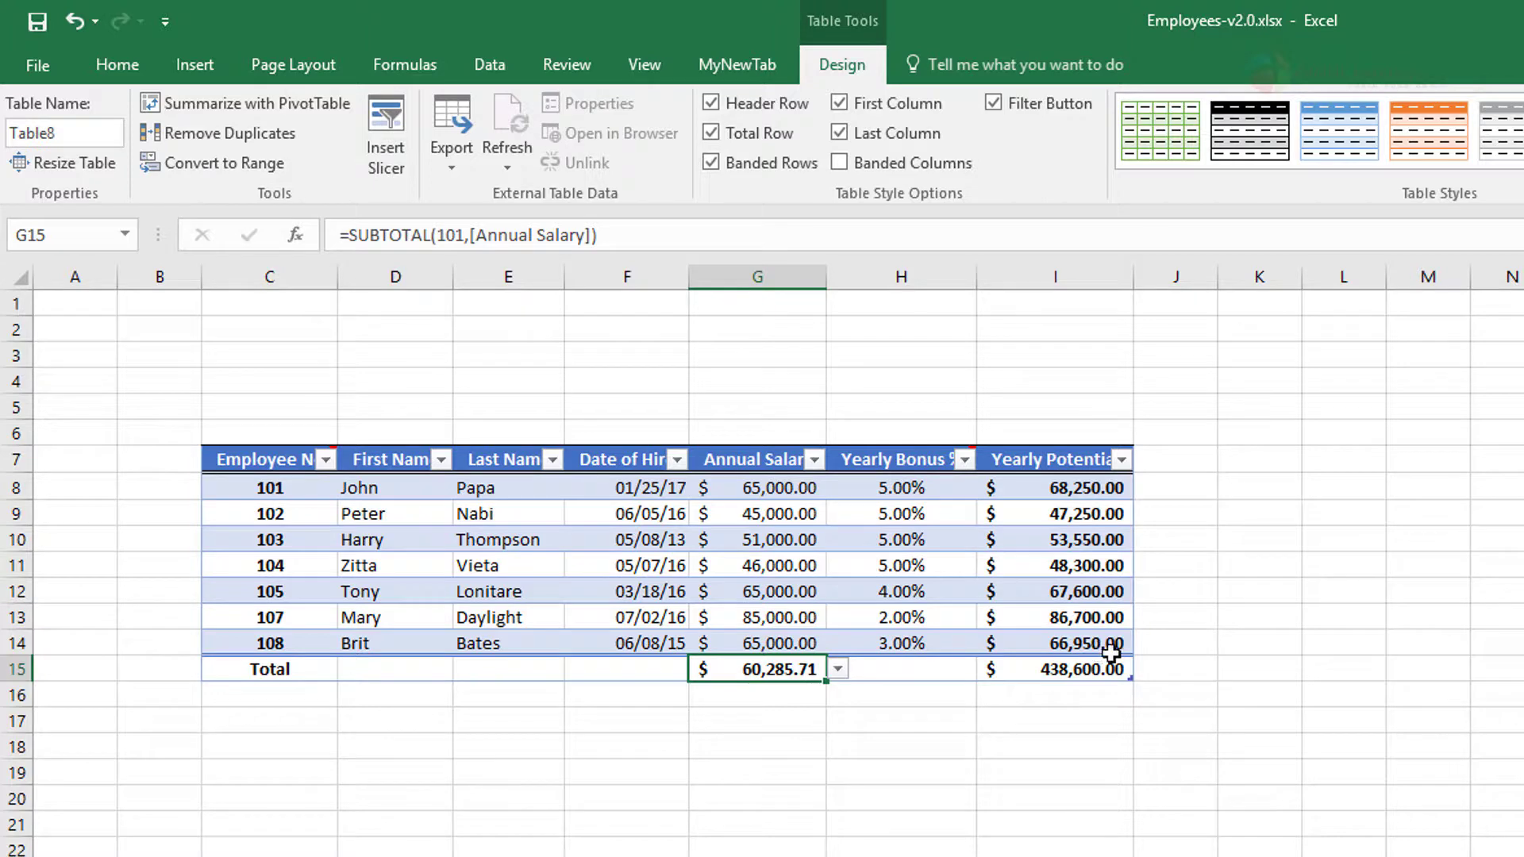
pyautogui.moveTo(1127, 524)
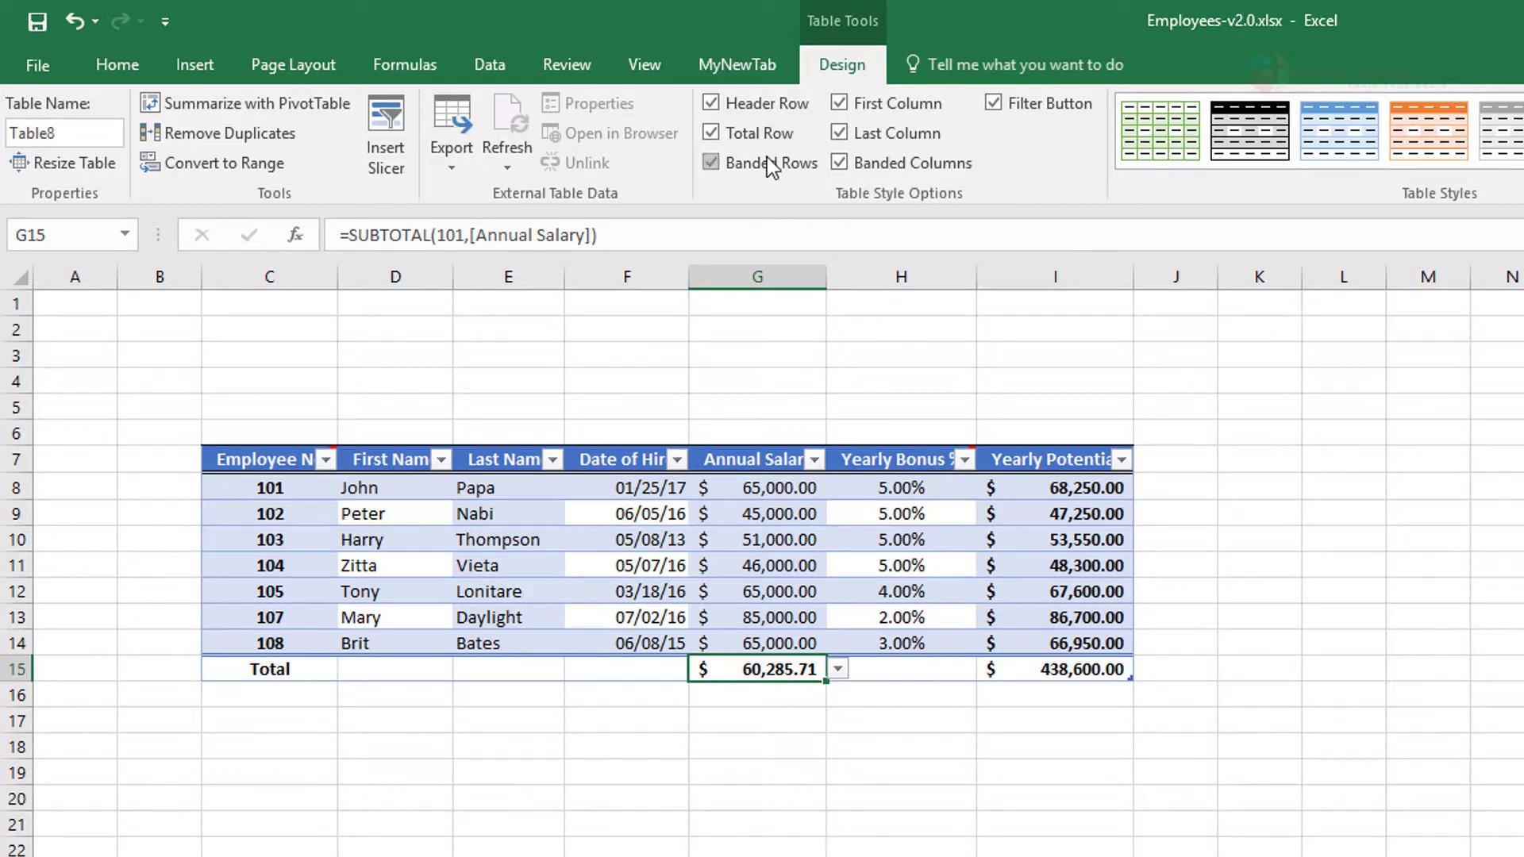
# Add banded columns briefly, then remove them so only rows stay striped
pyautogui.click(712, 162)
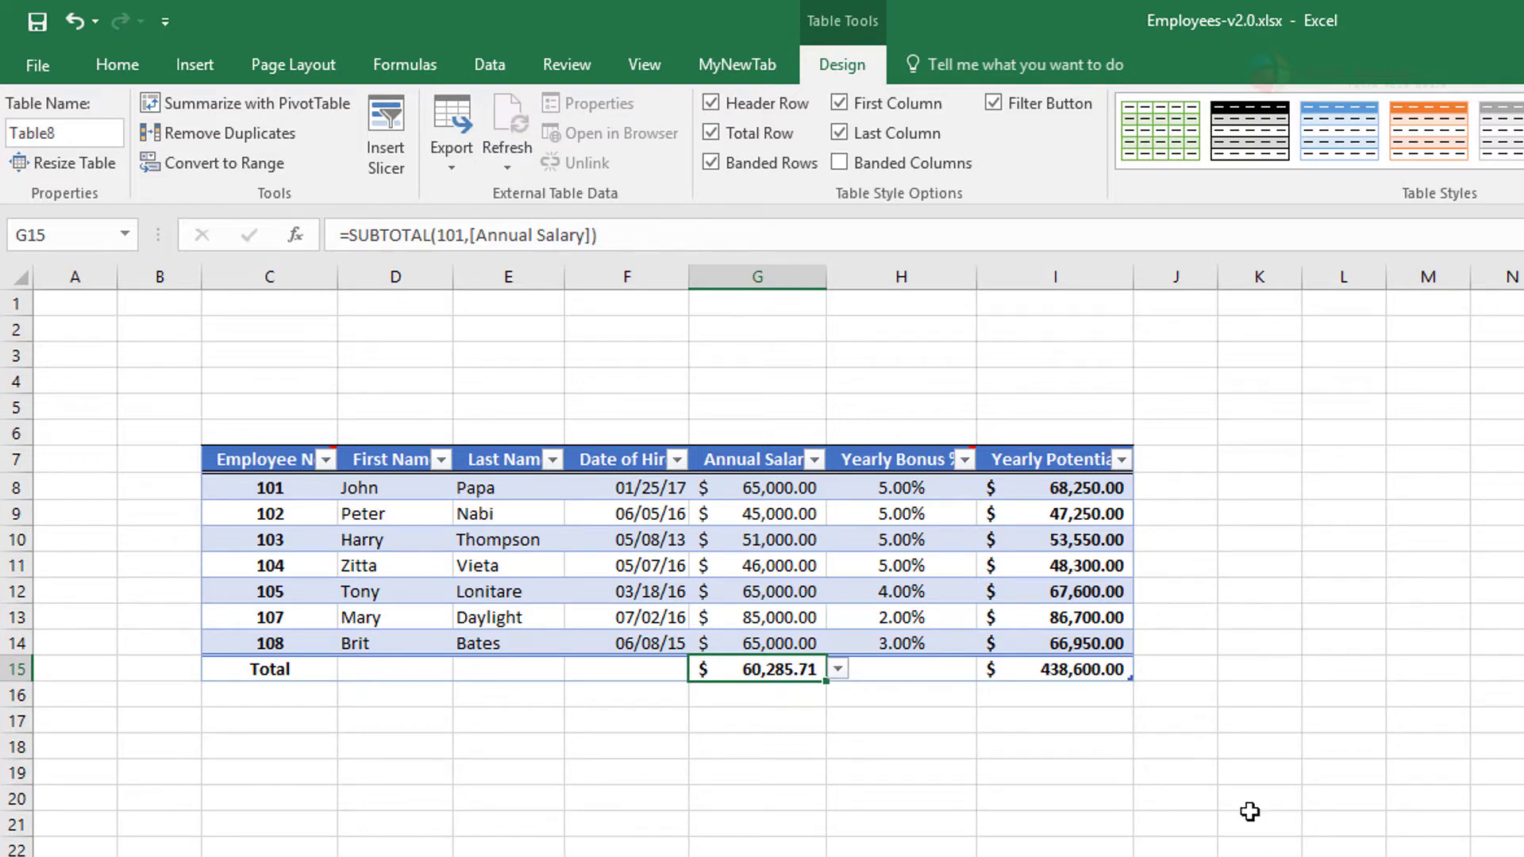
pyautogui.click(711, 162)
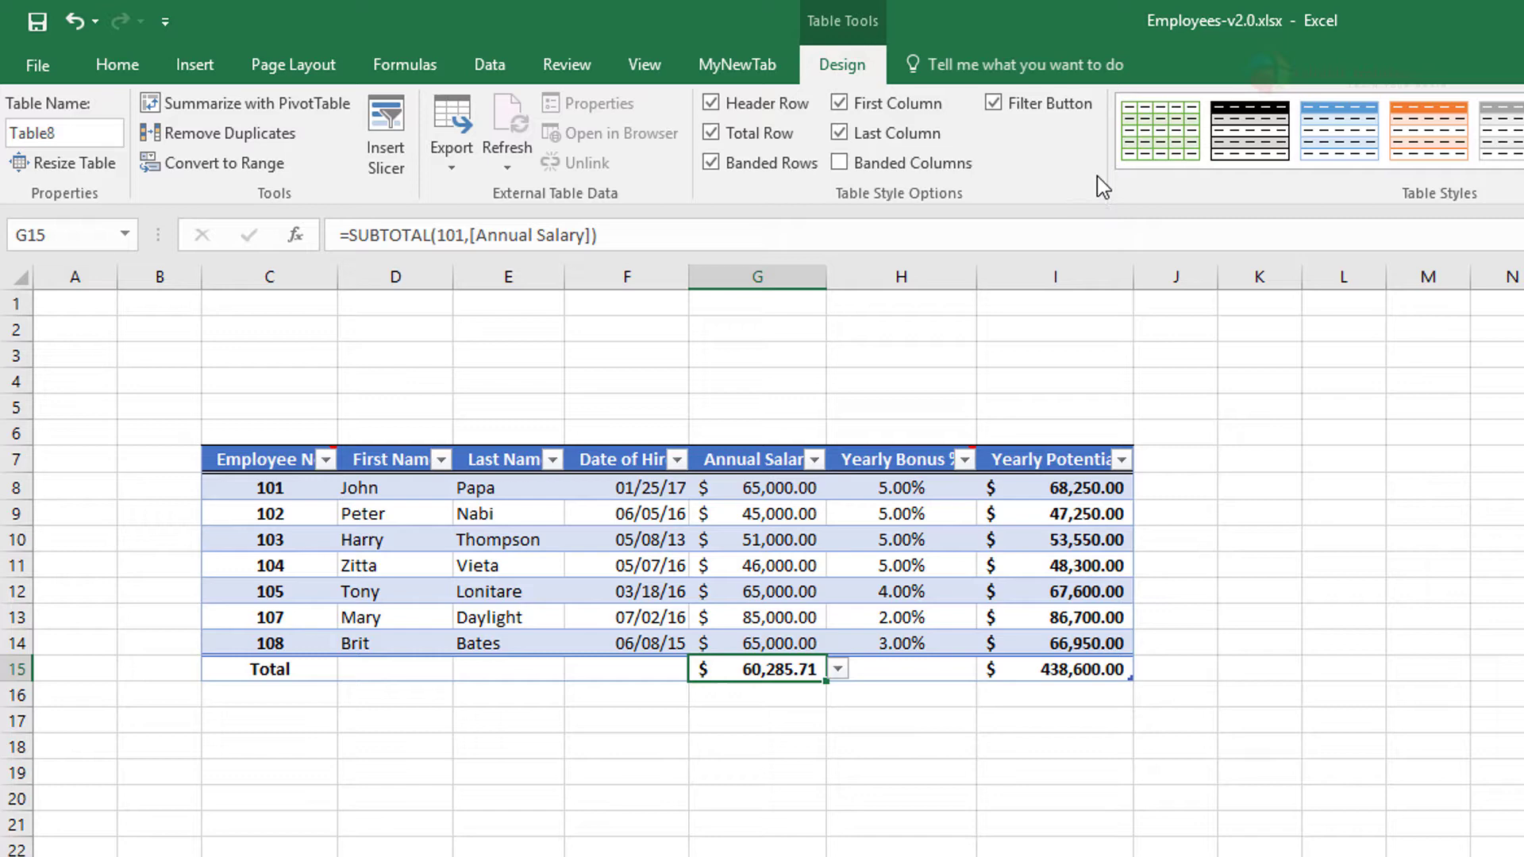
# Toggle the header filter arrows off and on repeatedly, ending hidden
pyautogui.click(992, 103)
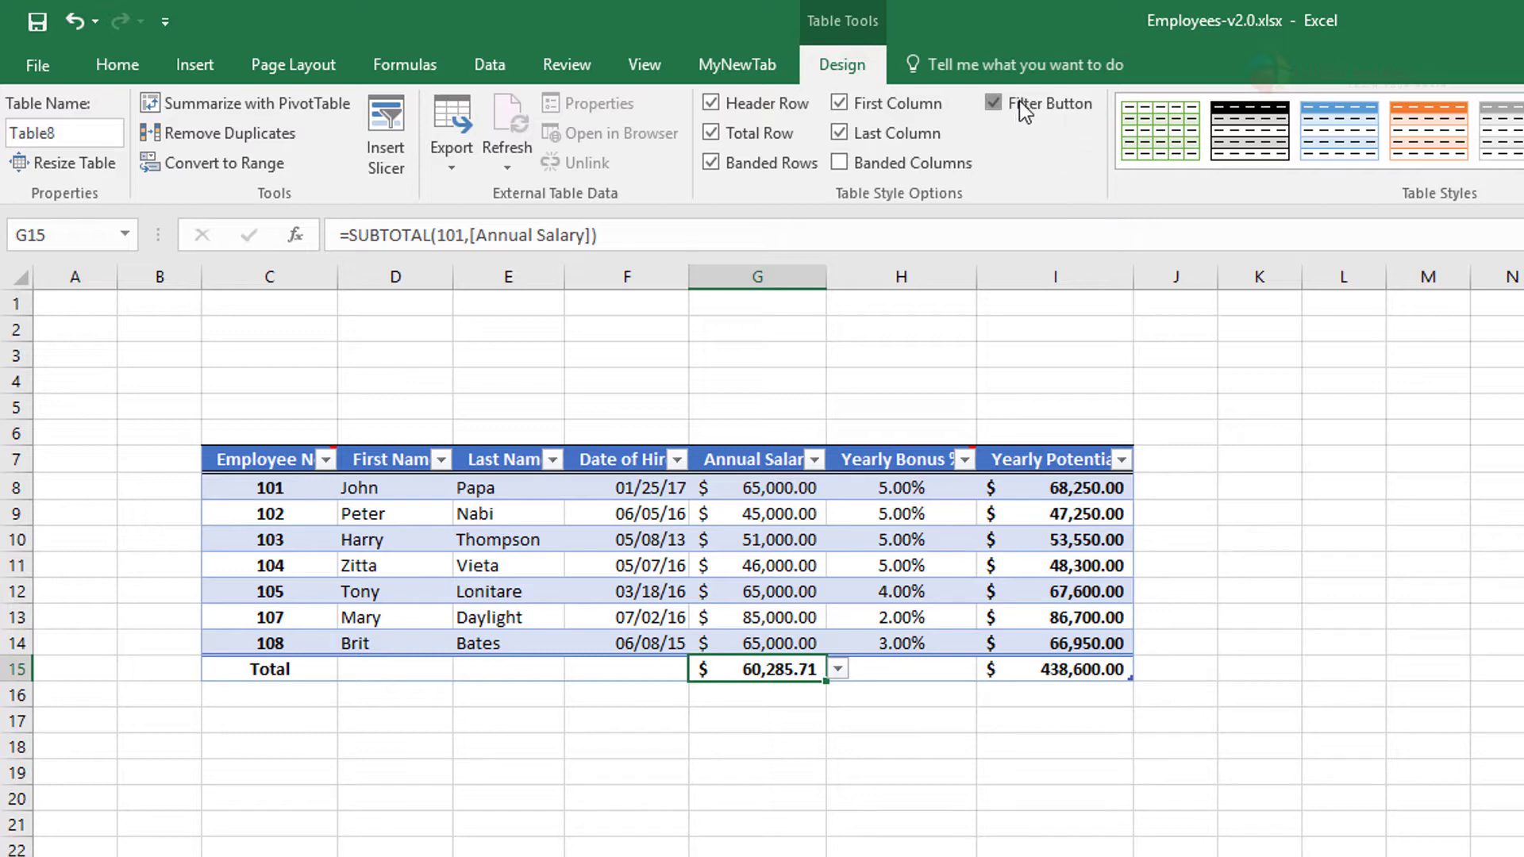
pyautogui.click(992, 103)
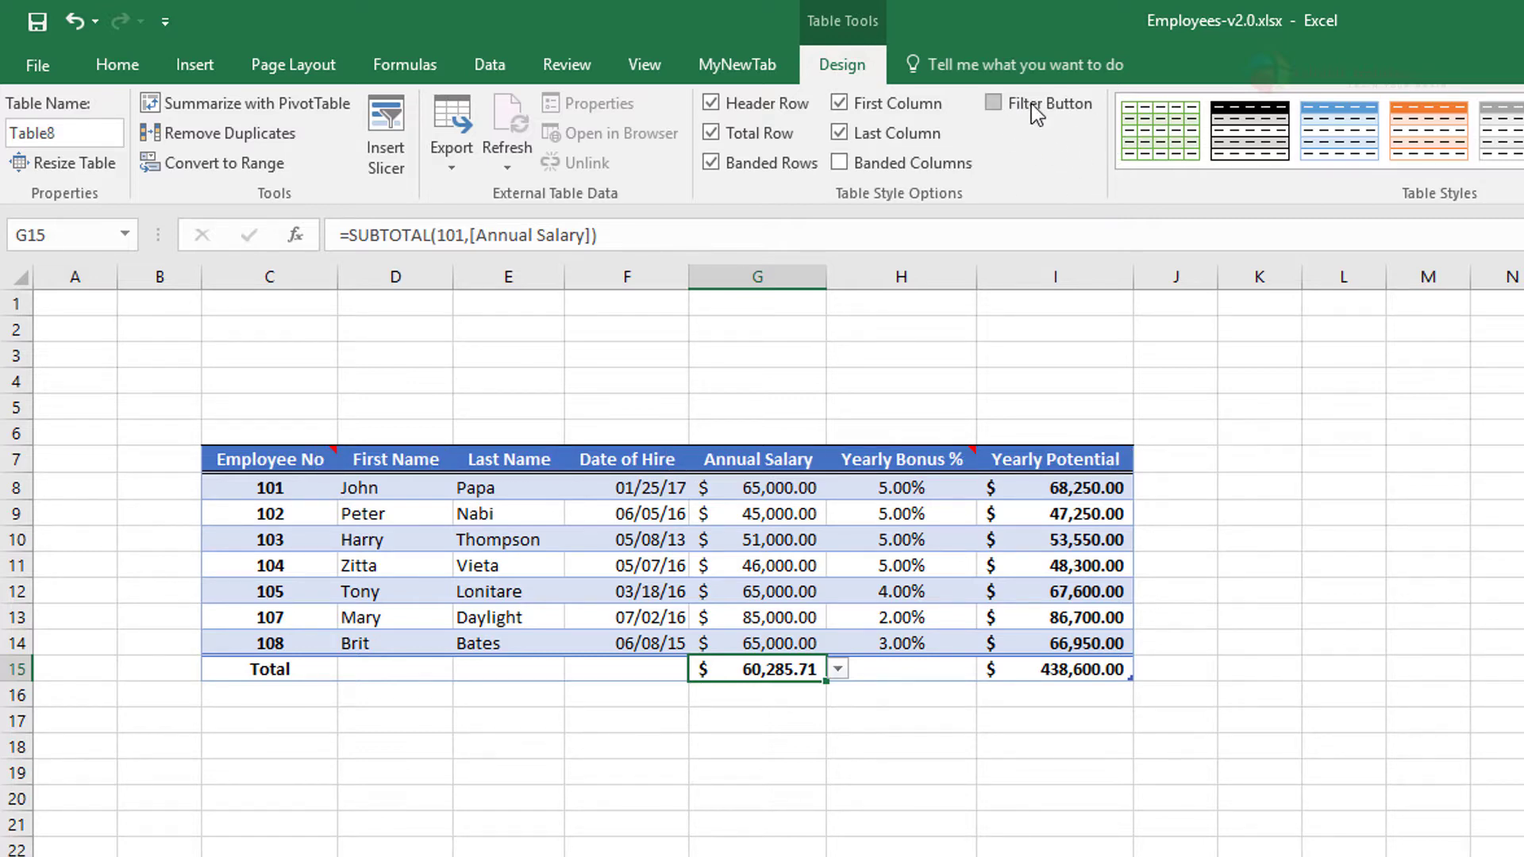
pyautogui.click(991, 103)
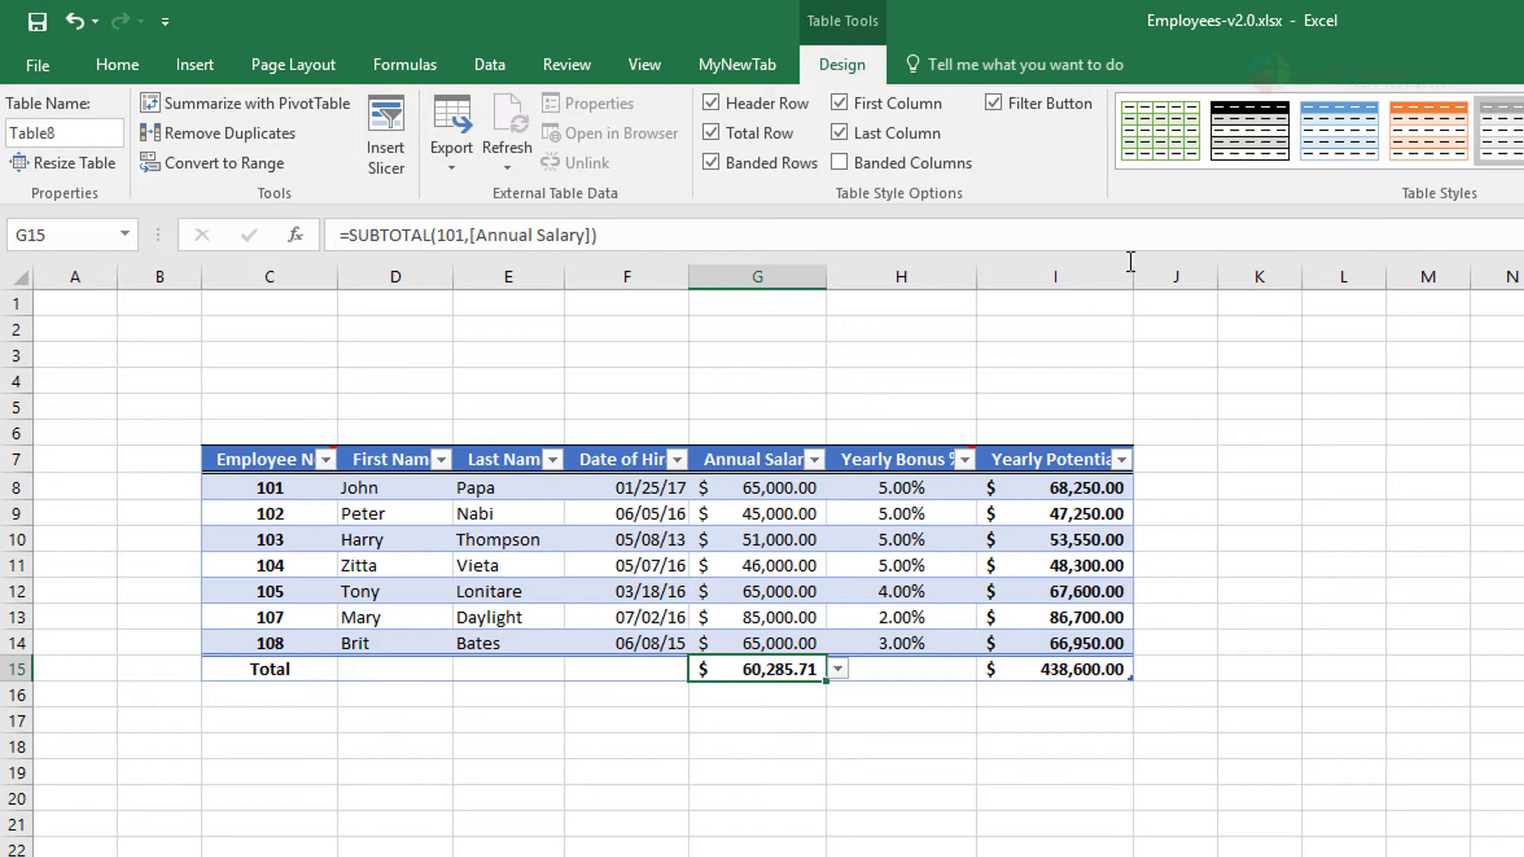
pyautogui.moveTo(783, 407)
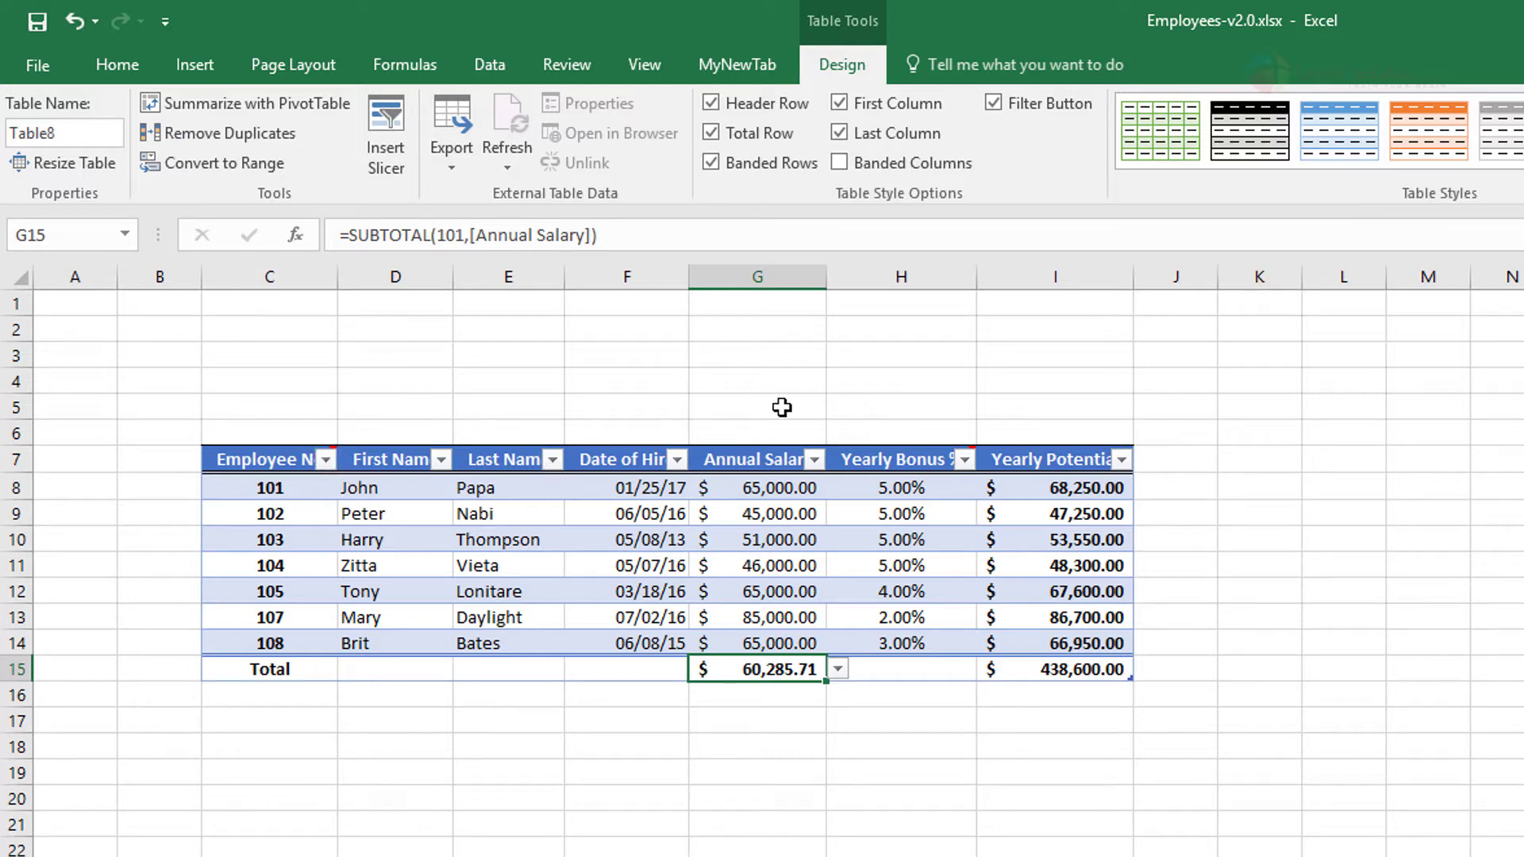
pyautogui.click(993, 103)
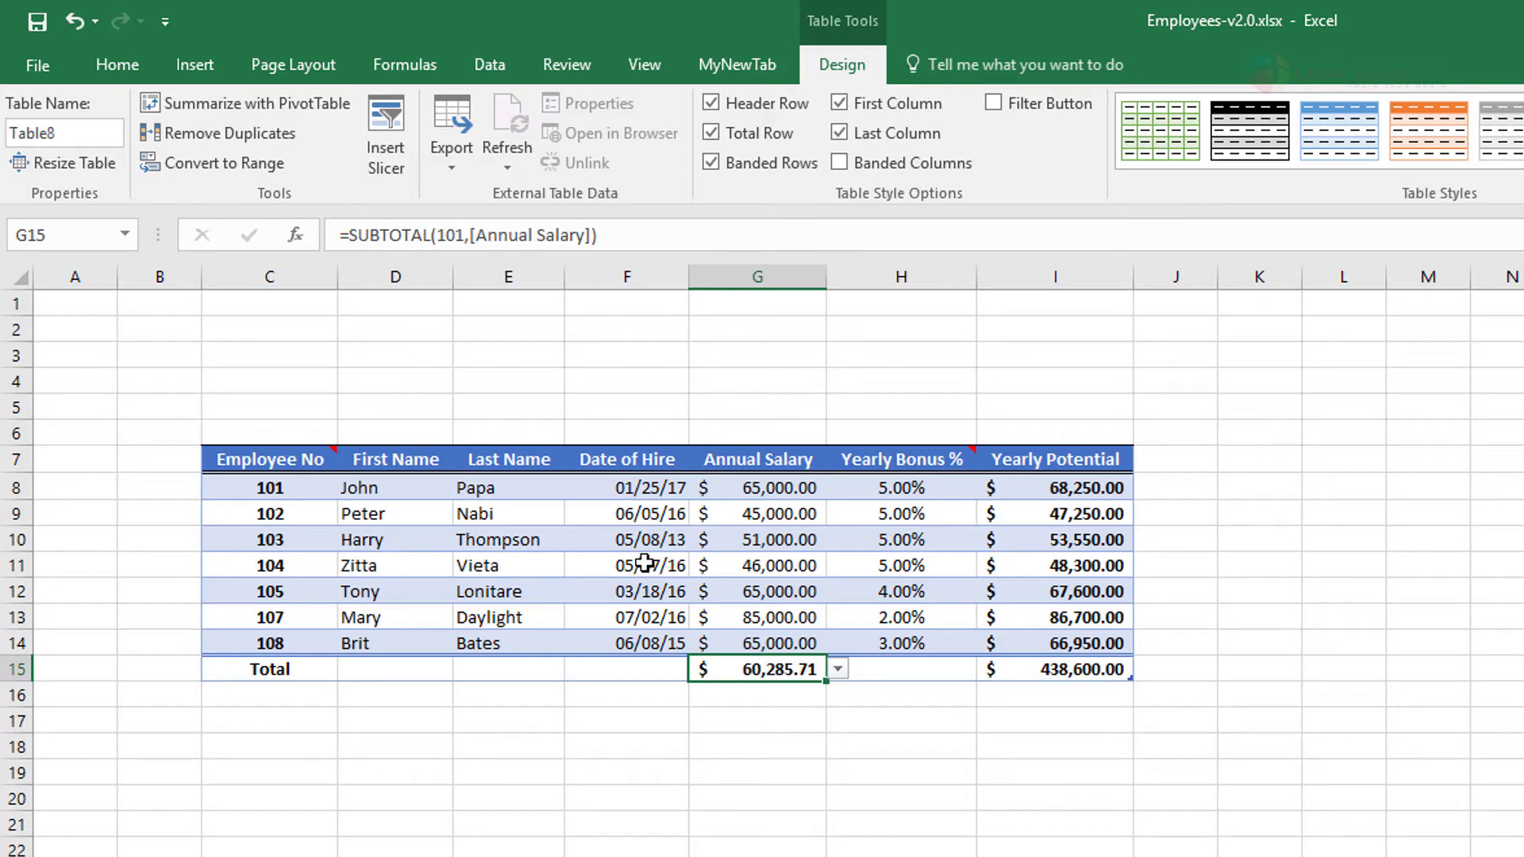
pyautogui.moveTo(826, 458)
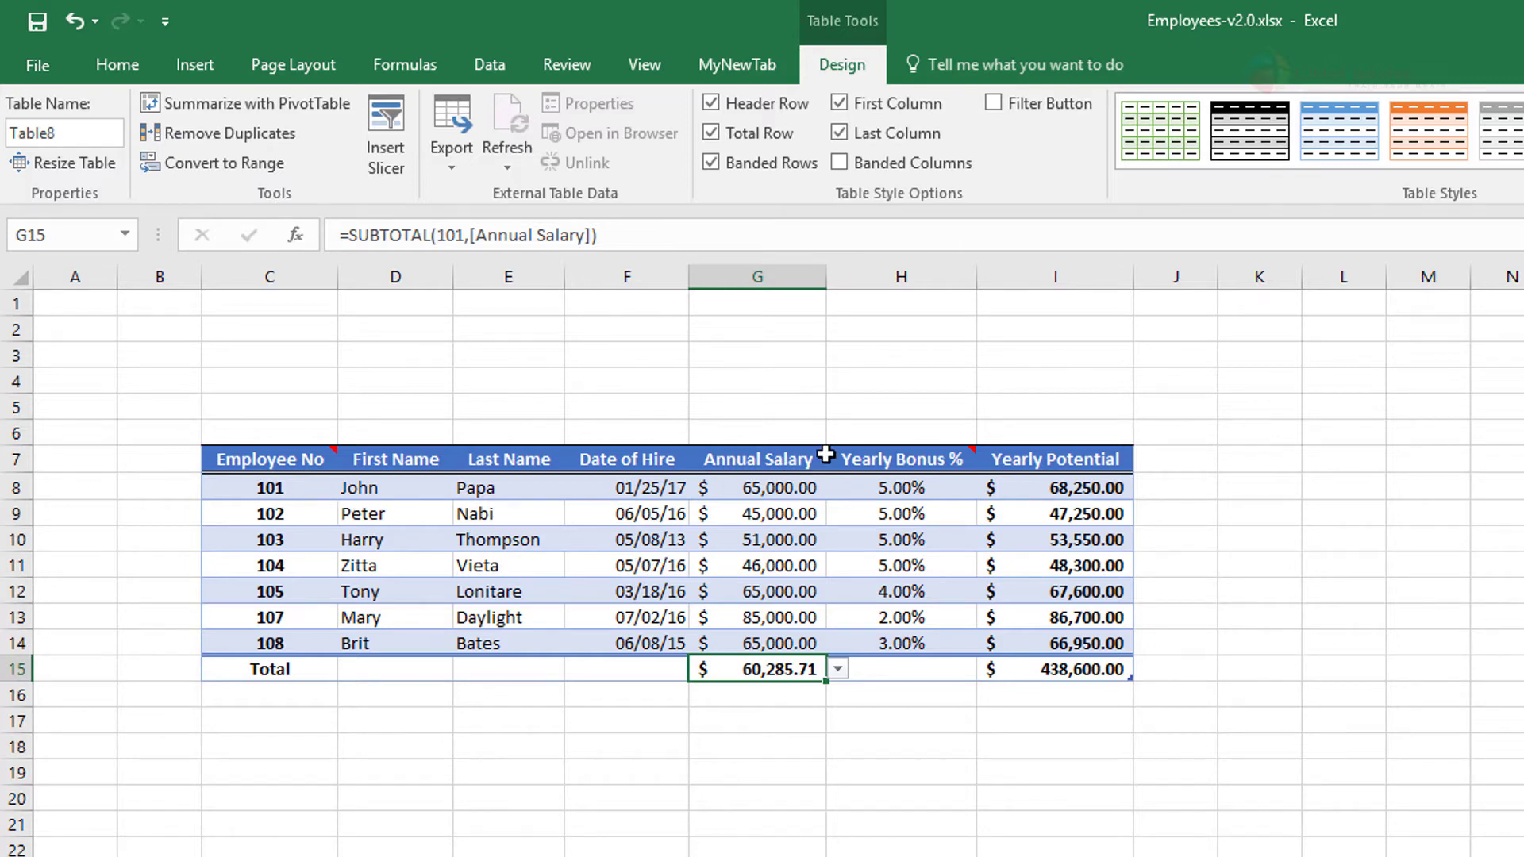
# Turn the filter arrows back on and filter Date of Hire to 2016 hires
pyautogui.click(757, 590)
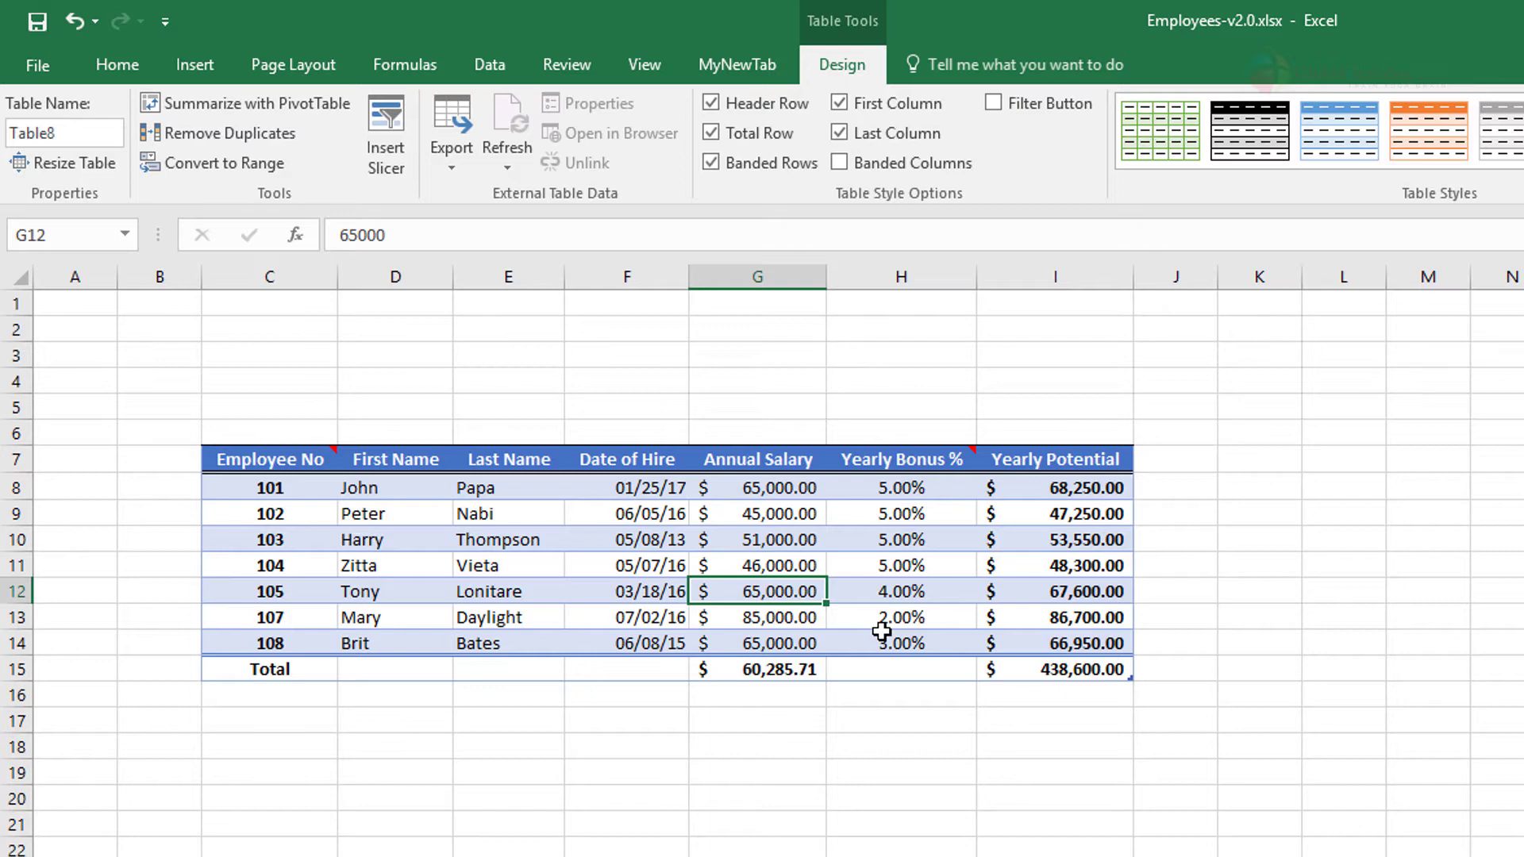
pyautogui.moveTo(896, 505)
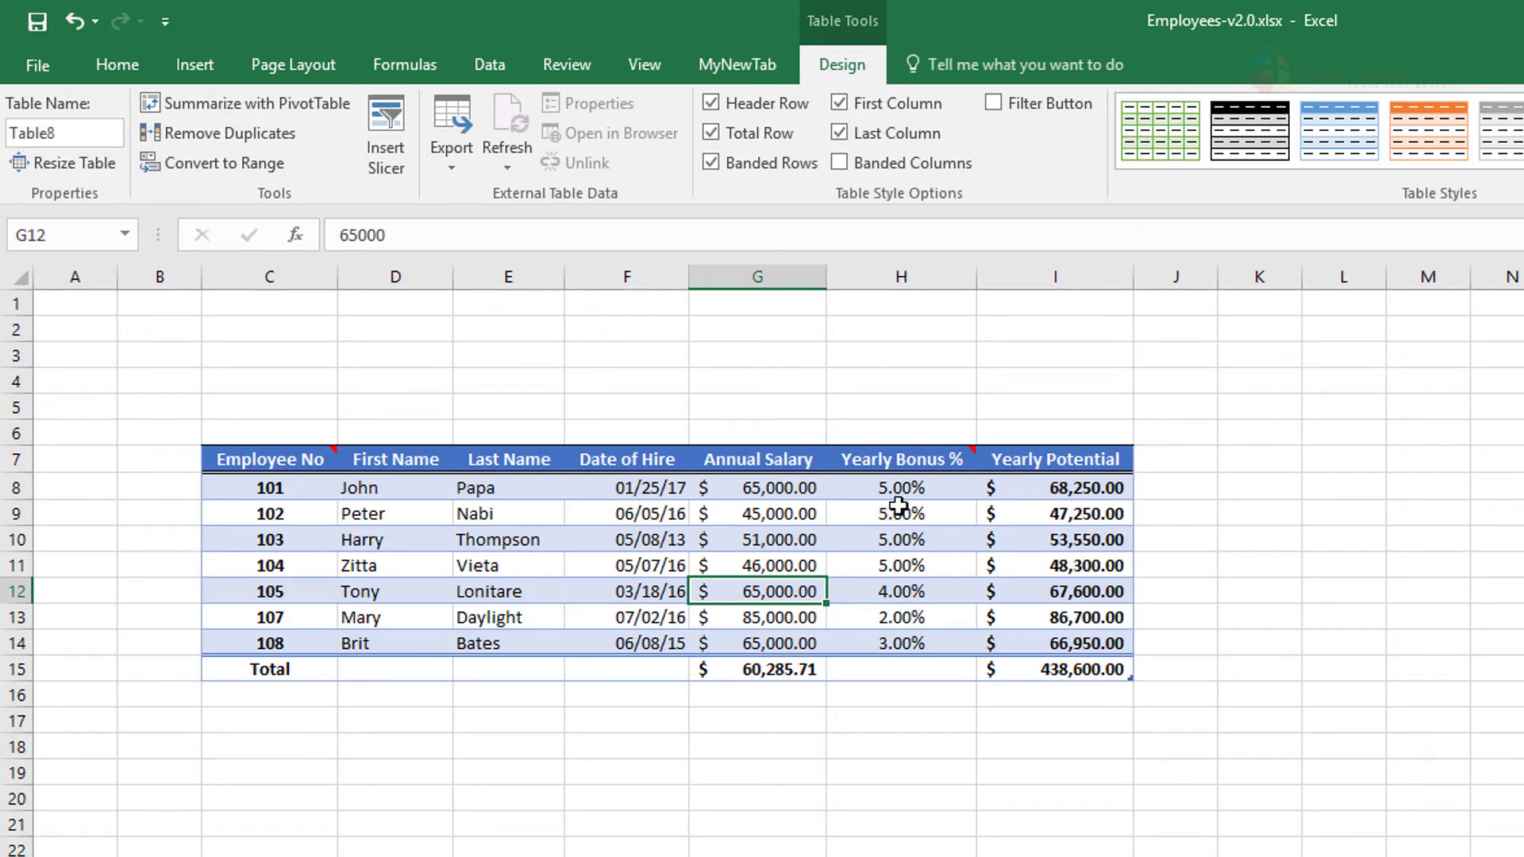
pyautogui.click(992, 103)
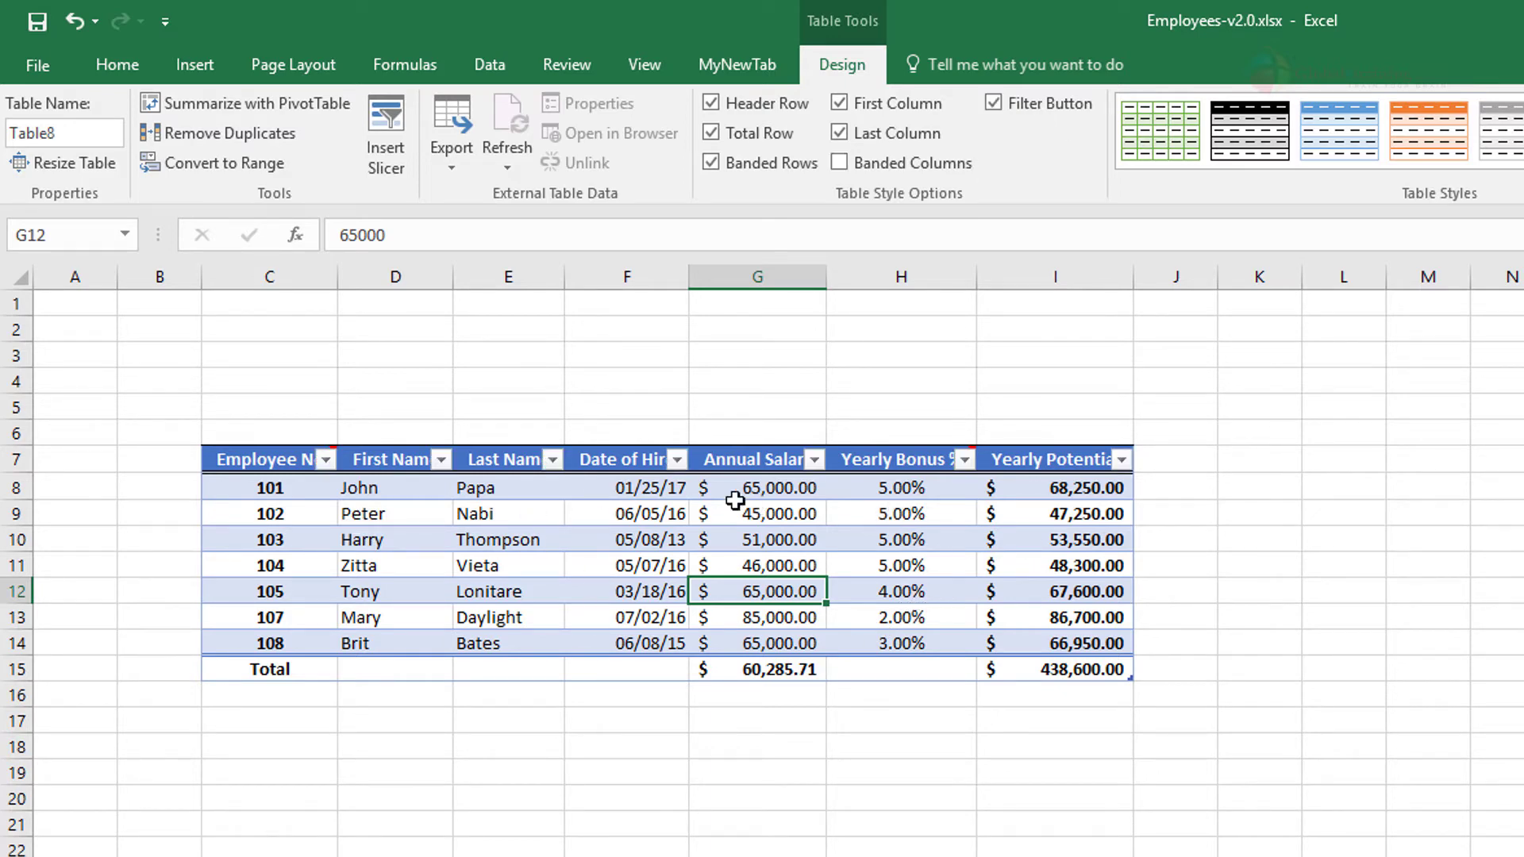
pyautogui.moveTo(576, 484)
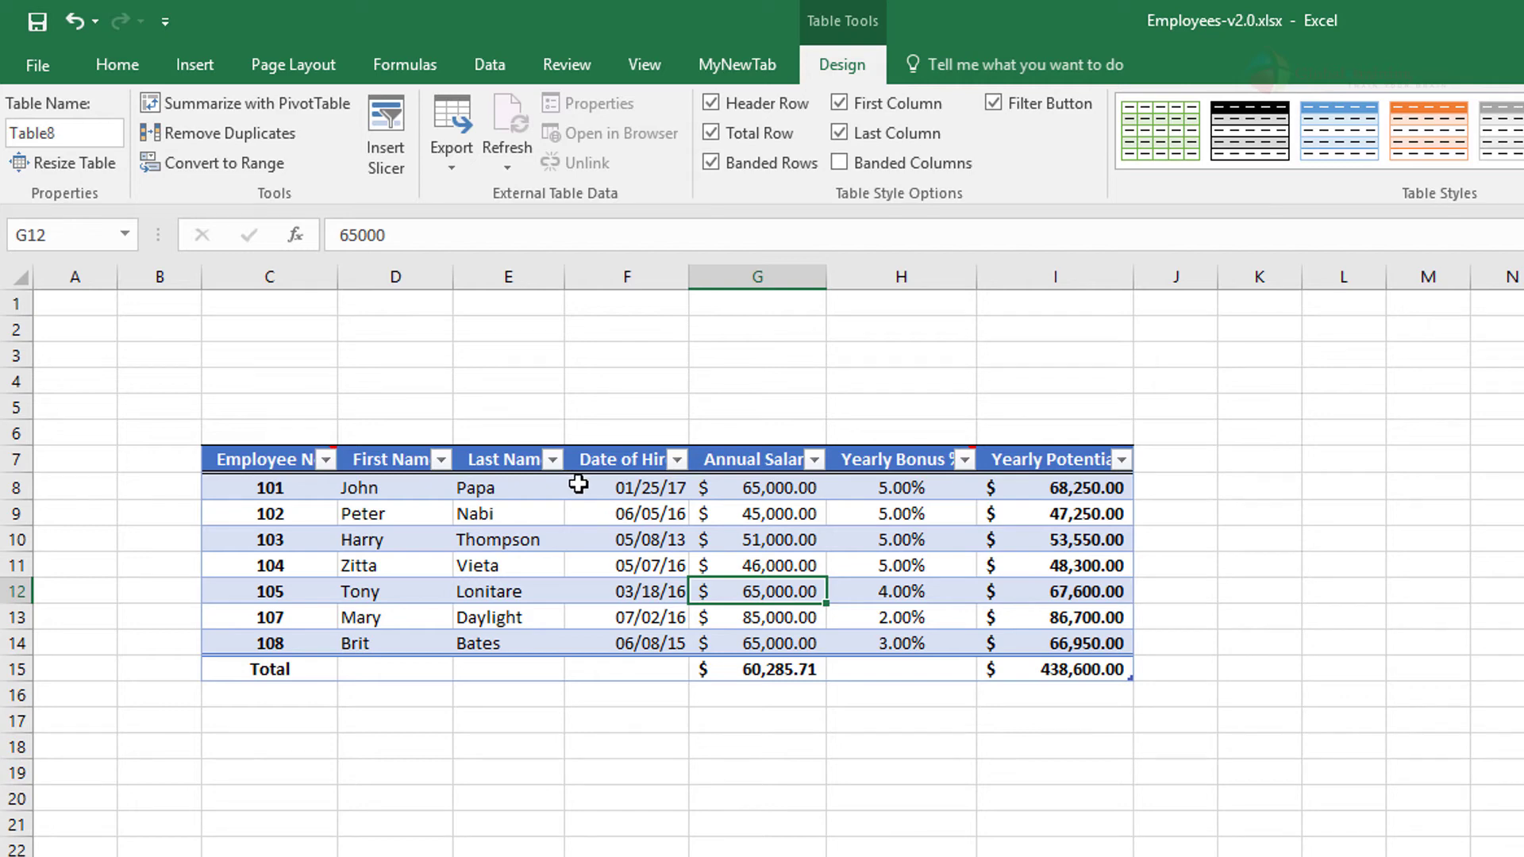
pyautogui.click(677, 459)
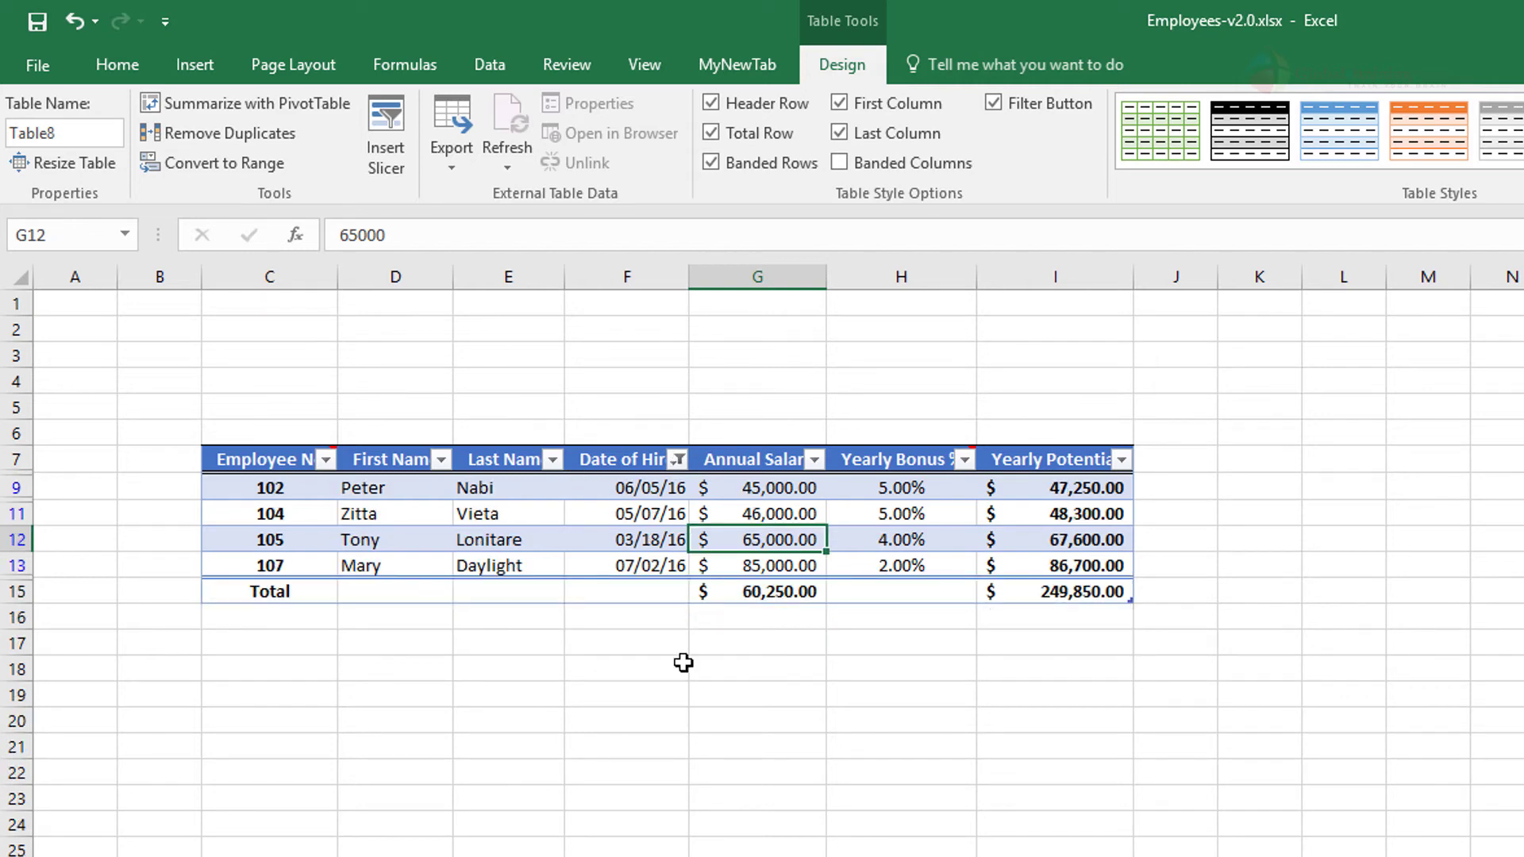